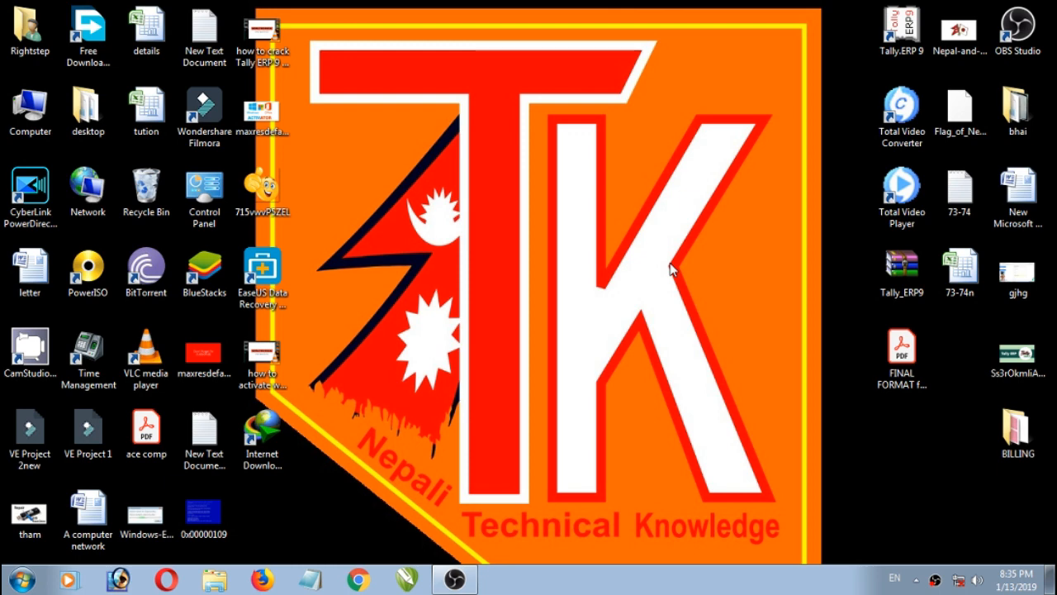
{"action": "mouse_move", "coordinate": [816, 417]}
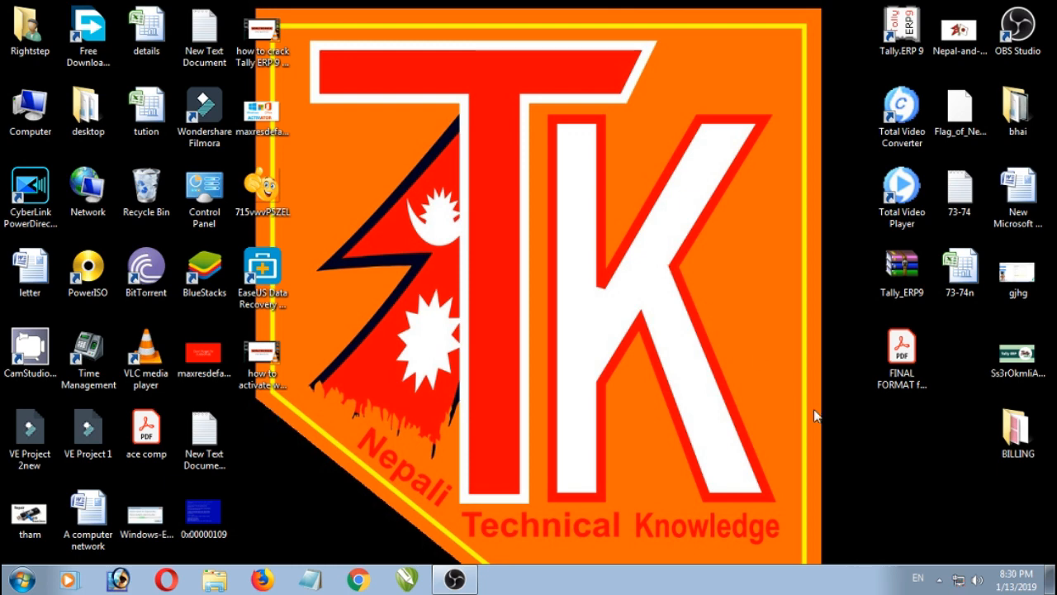
{"action": "mouse_move", "coordinate": [958, 581]}
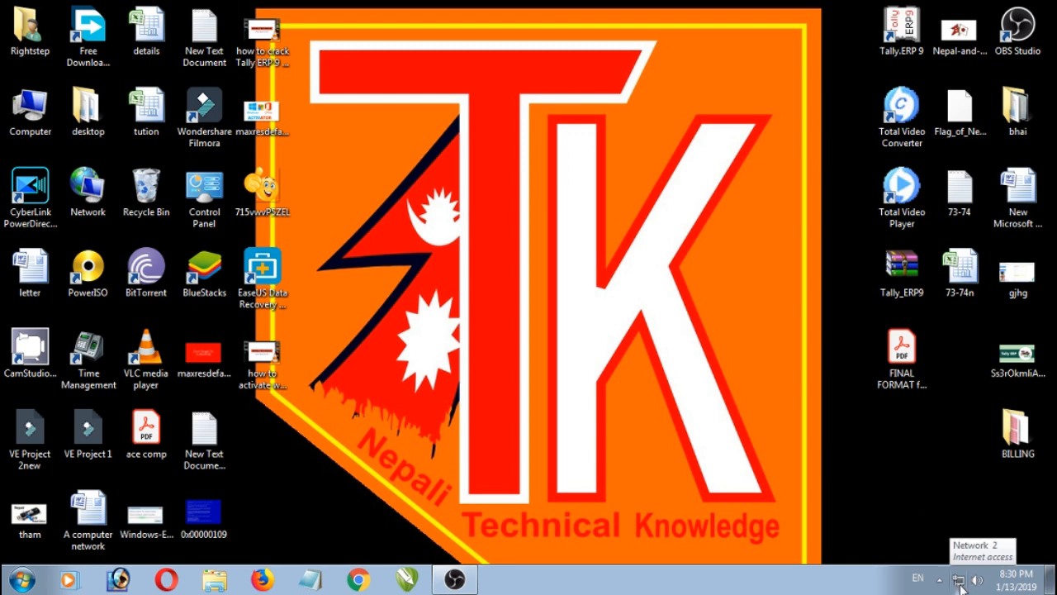
- From the tray network icon, reach Network Connections and disable the Local Area Connection adapter
{"action": "left_click", "coordinate": [960, 579]}
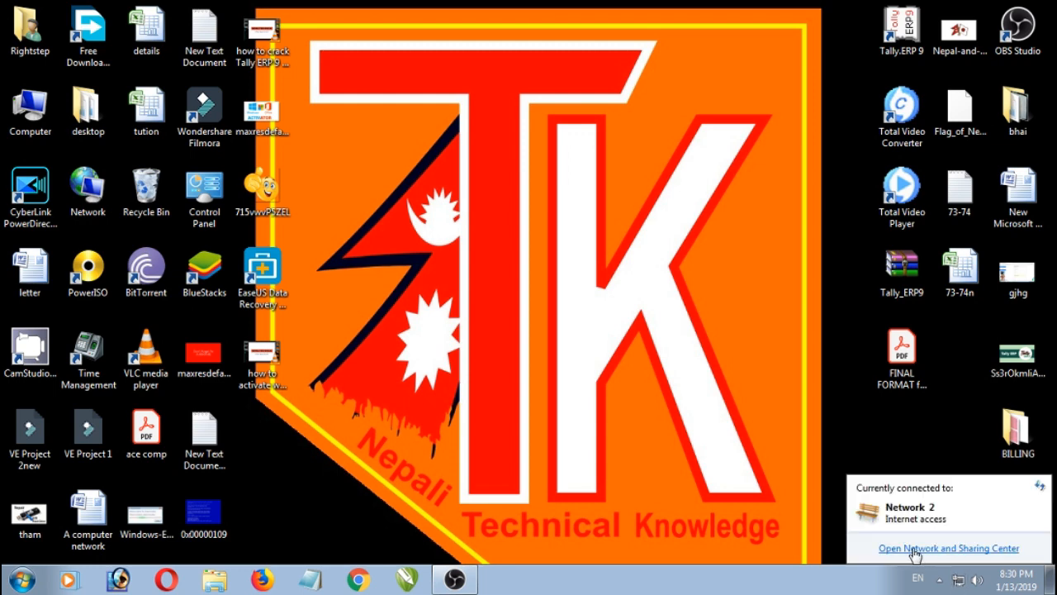
{"action": "left_click", "coordinate": [949, 548]}
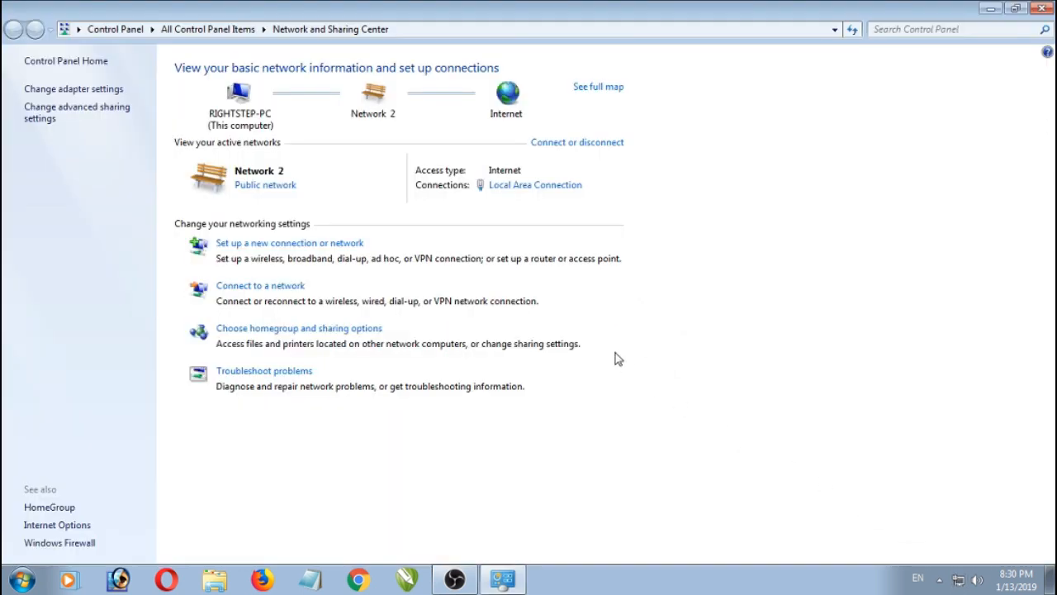
{"action": "mouse_move", "coordinate": [73, 89]}
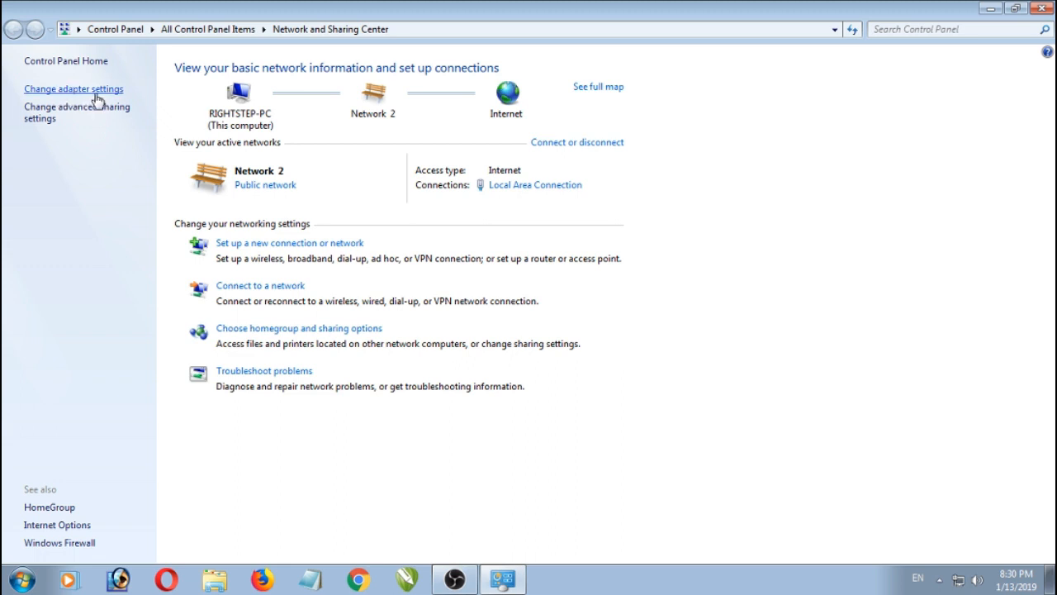
{"action": "left_click", "coordinate": [72, 90]}
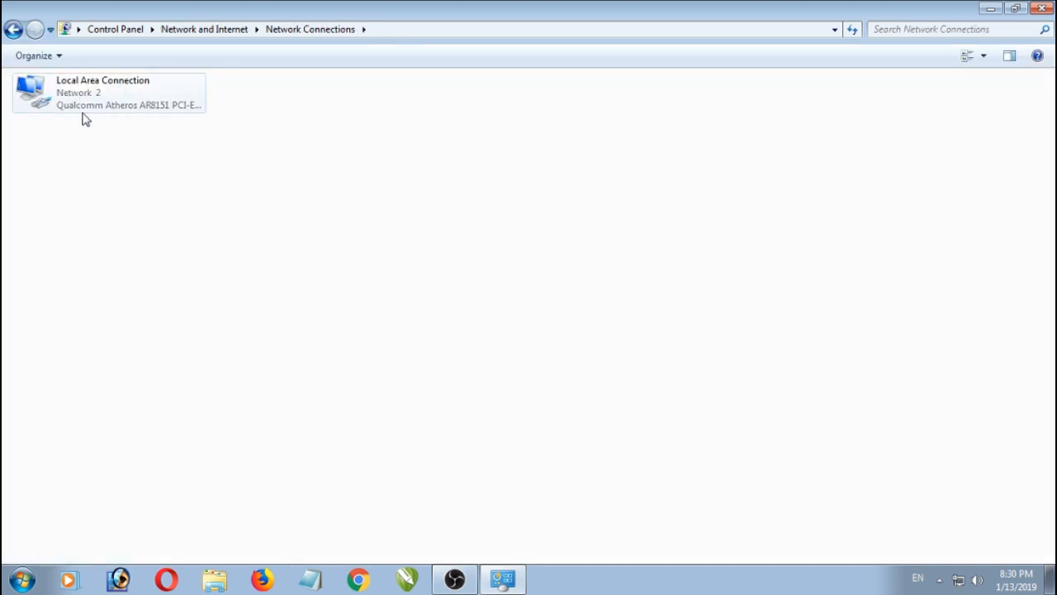
{"action": "right_click", "coordinate": [102, 91]}
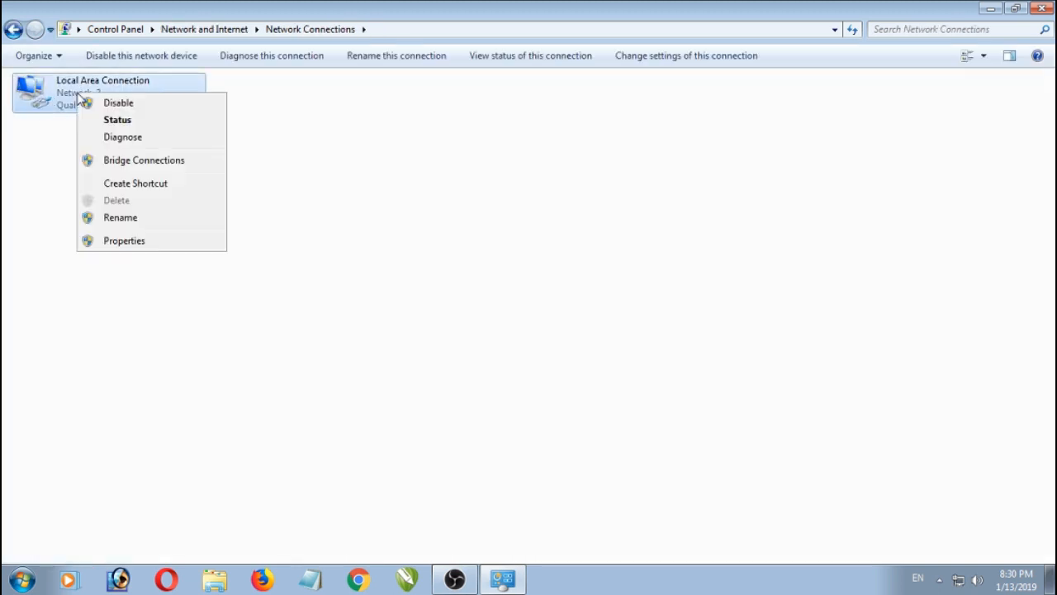
{"action": "left_click", "coordinate": [119, 102]}
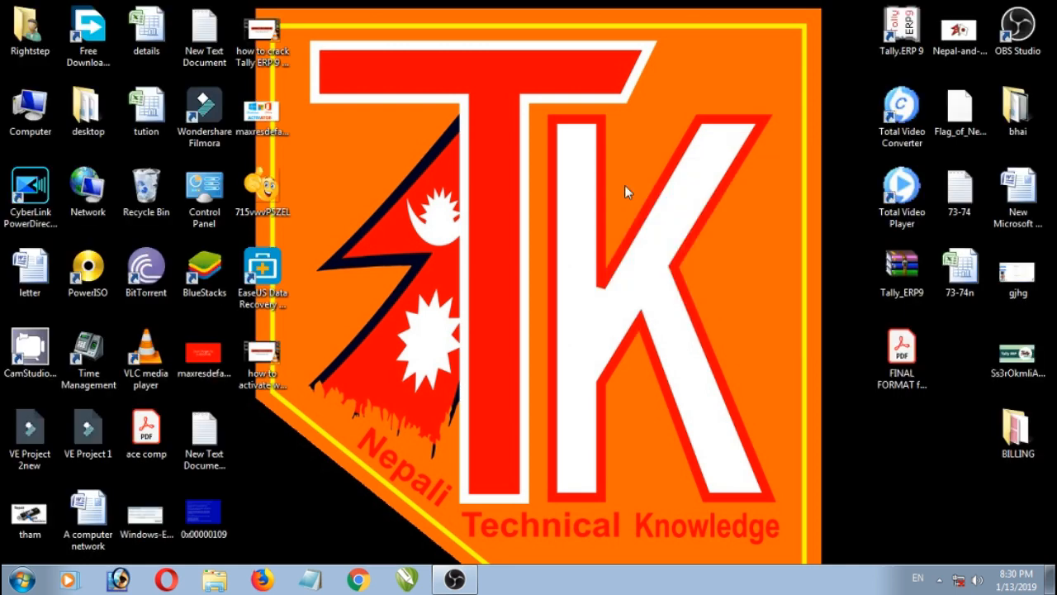
{"action": "mouse_move", "coordinate": [629, 189]}
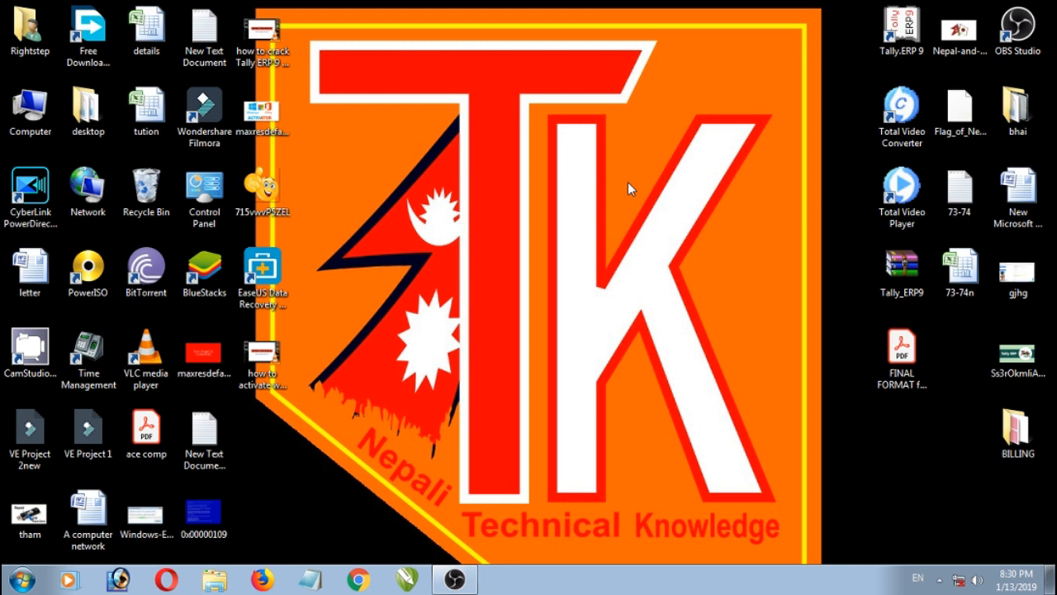
- Browse Computer > Local Disk (E:) down to the IDM 6.32 Build 2 Super folder and select Retail Installation
{"action": "left_click", "coordinate": [30, 112]}
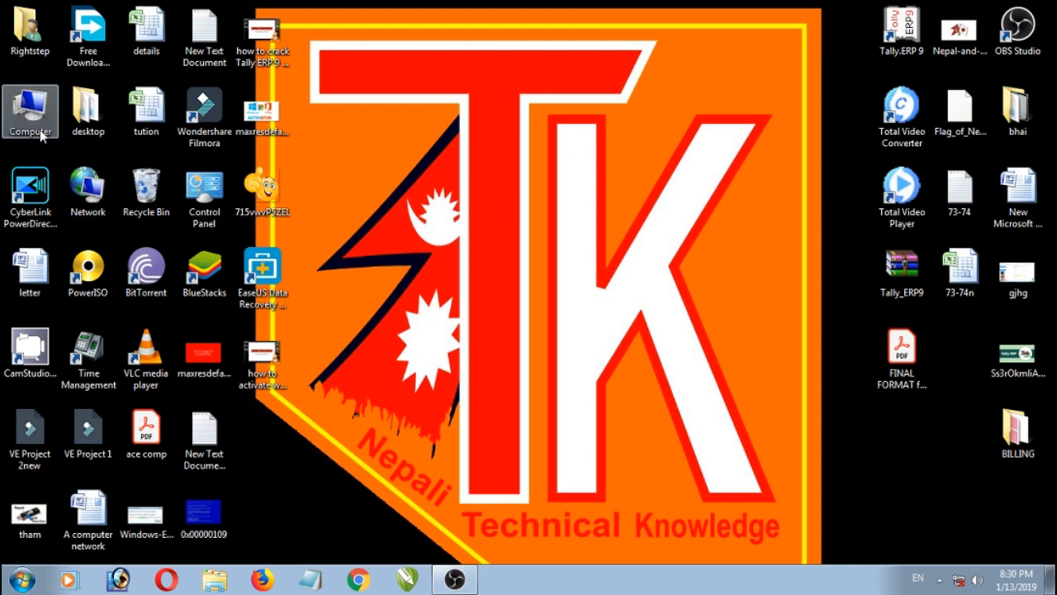
{"action": "double_click", "coordinate": [30, 112]}
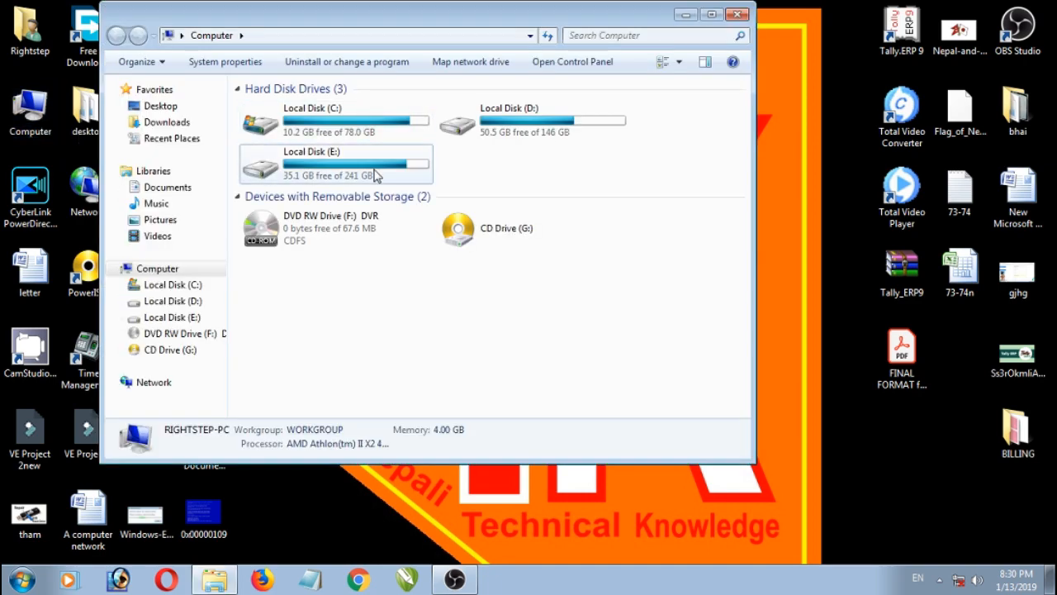
{"action": "double_click", "coordinate": [311, 162]}
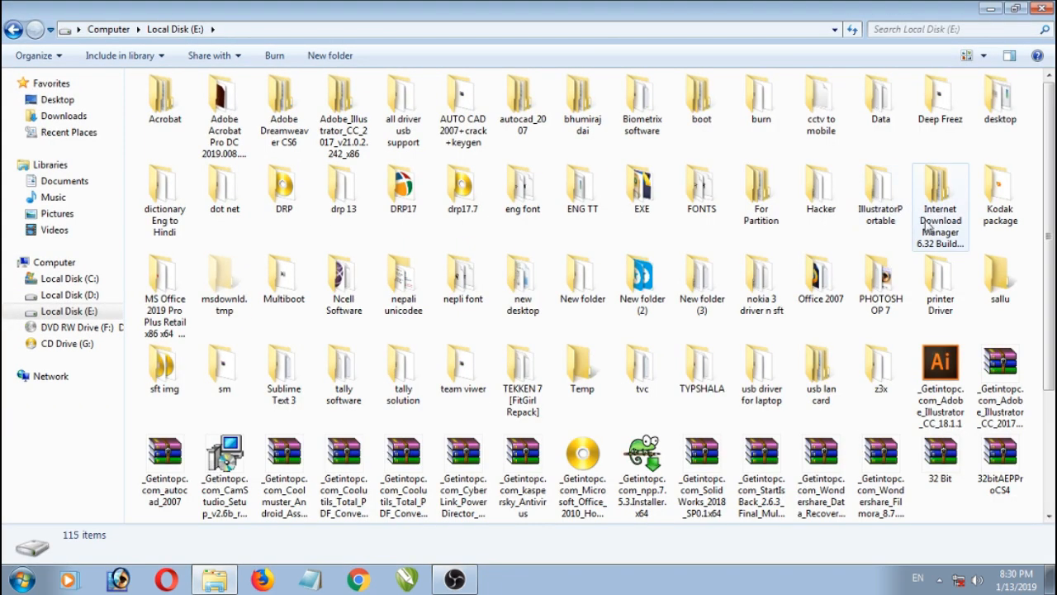
{"action": "double_click", "coordinate": [940, 195]}
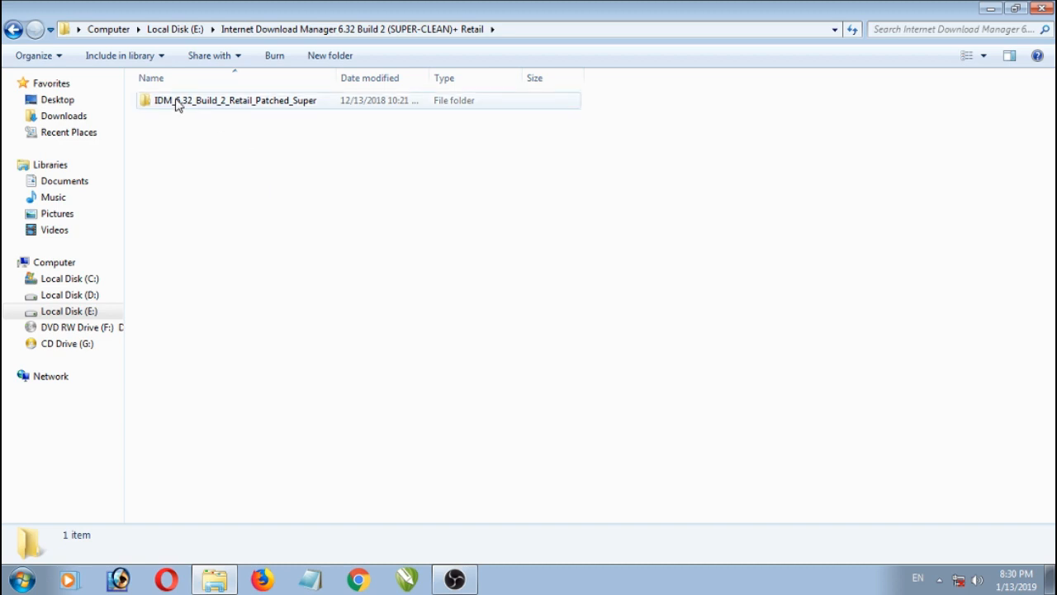
{"action": "double_click", "coordinate": [238, 101]}
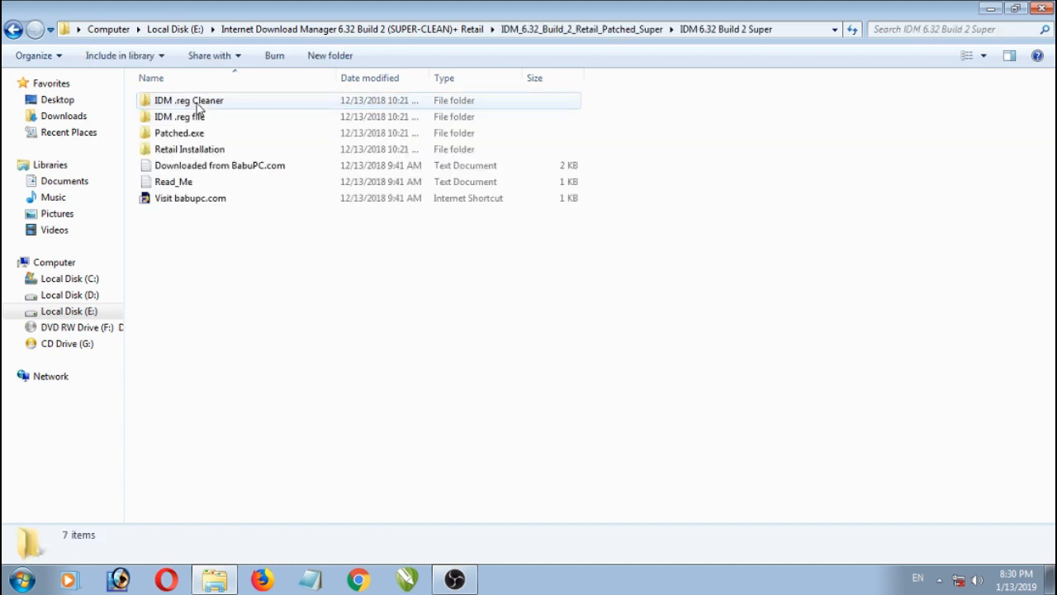
{"action": "left_click", "coordinate": [189, 148]}
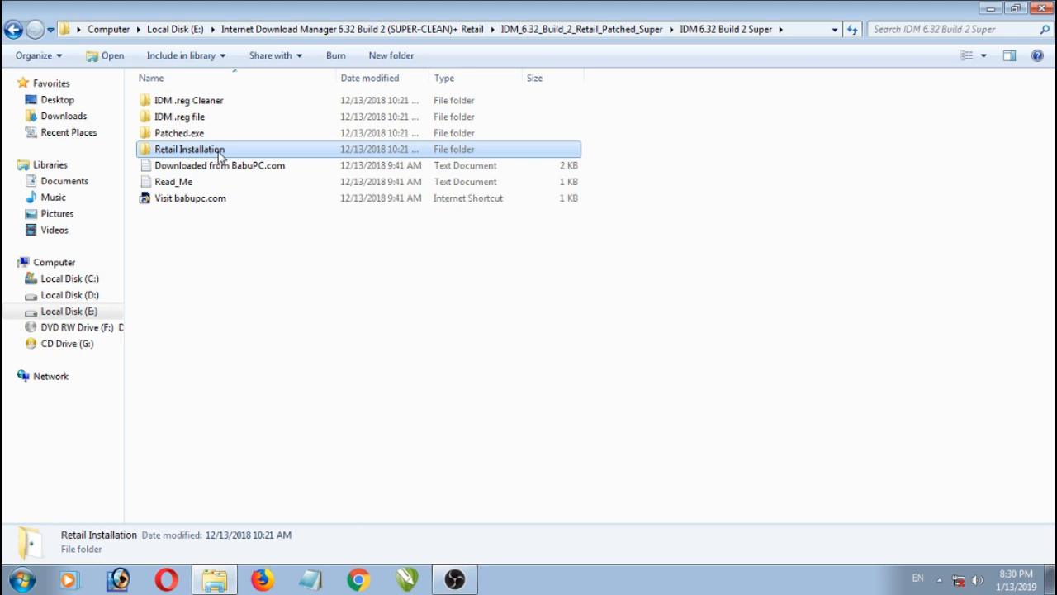
- Launch the idman632build2f installer from the Retail Installation folder, allowing it to run
{"action": "double_click", "coordinate": [188, 149]}
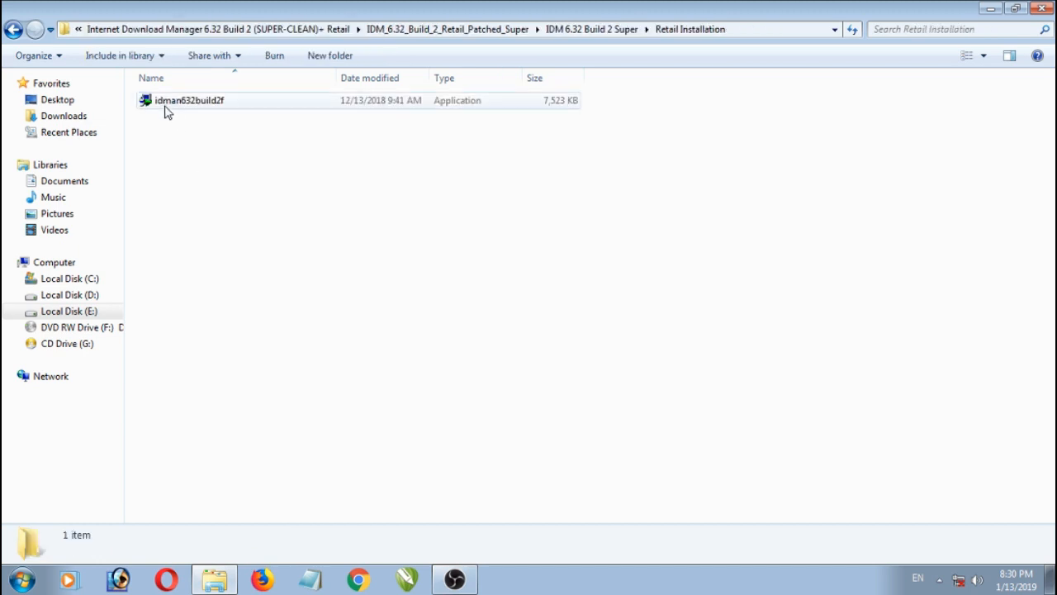
{"action": "right_click", "coordinate": [190, 101]}
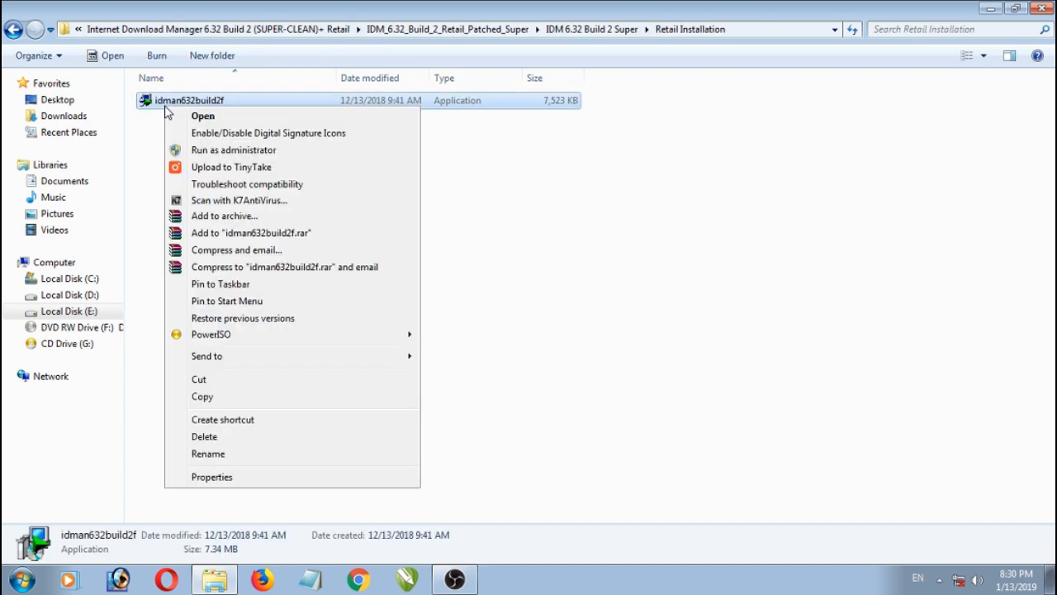
{"action": "left_click", "coordinate": [201, 116]}
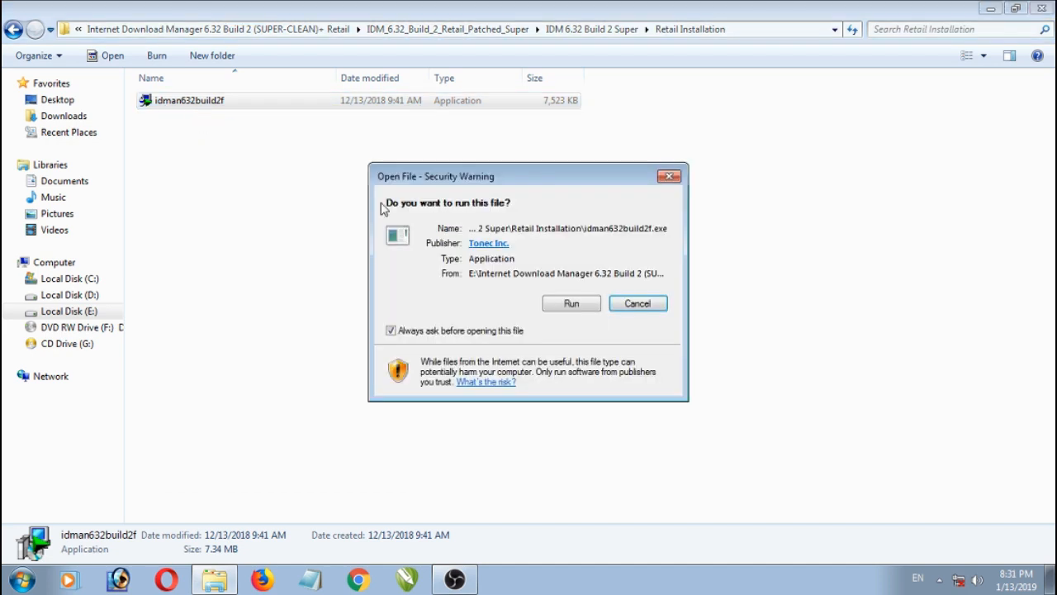
{"action": "left_click", "coordinate": [571, 304]}
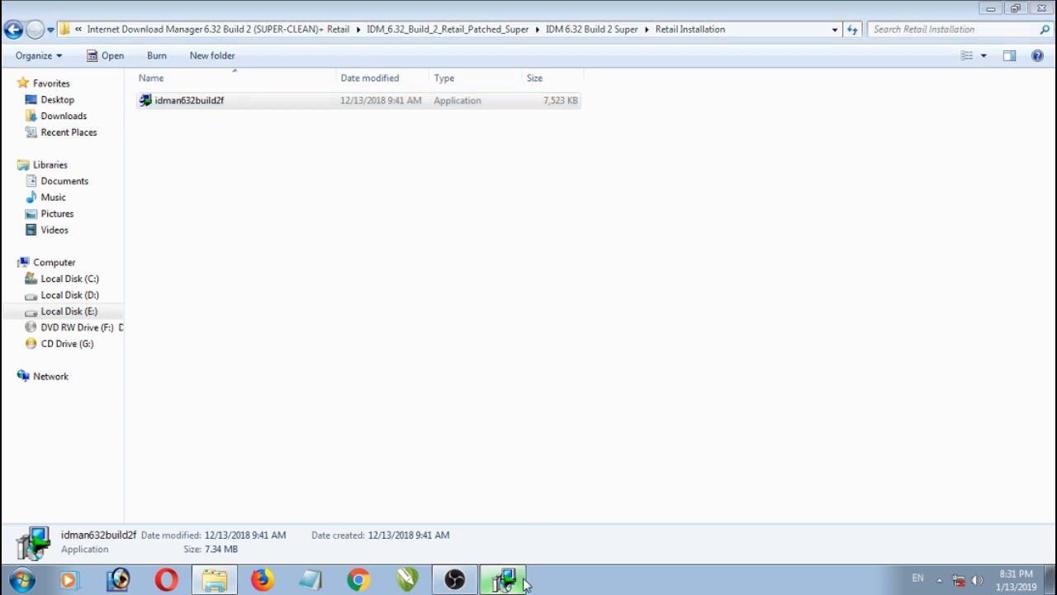
{"action": "double_click", "coordinate": [188, 101]}
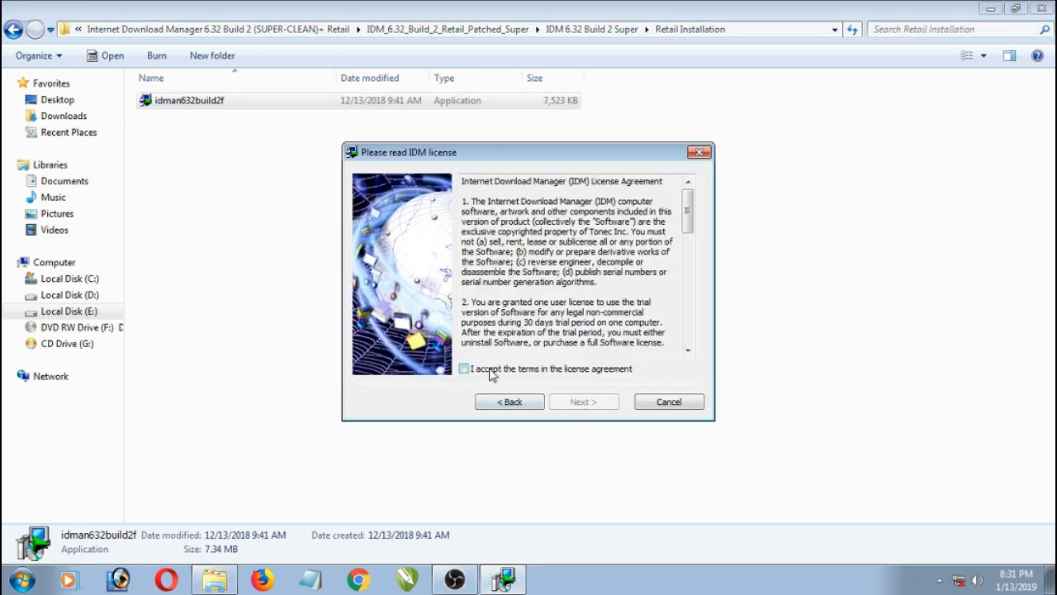
- Accept the license, complete the installation, and acknowledge the Chrome and Firefox integration notices
{"action": "left_click", "coordinate": [583, 401]}
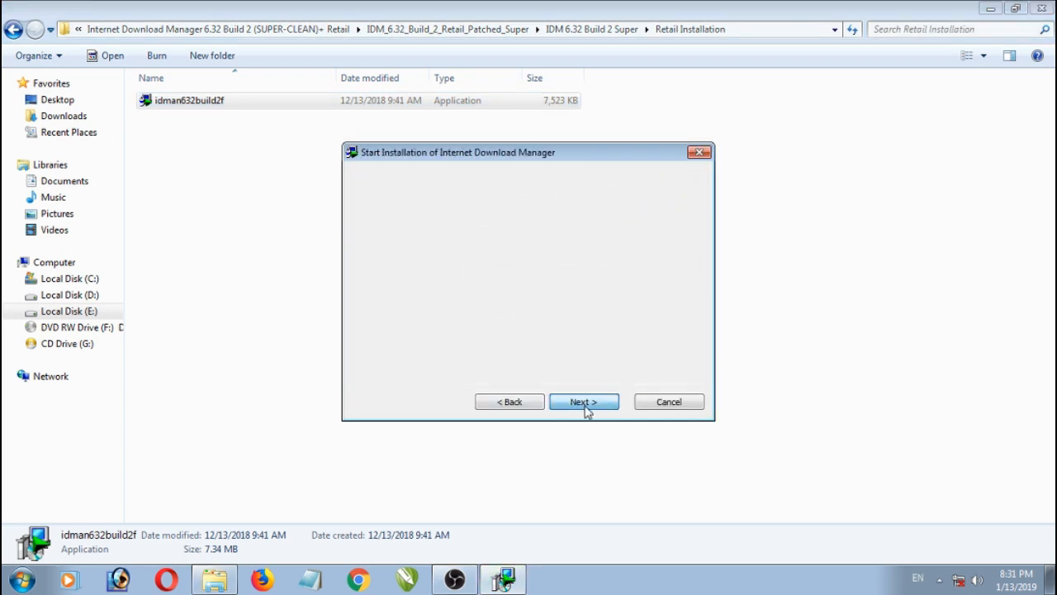
{"action": "left_click", "coordinate": [583, 402]}
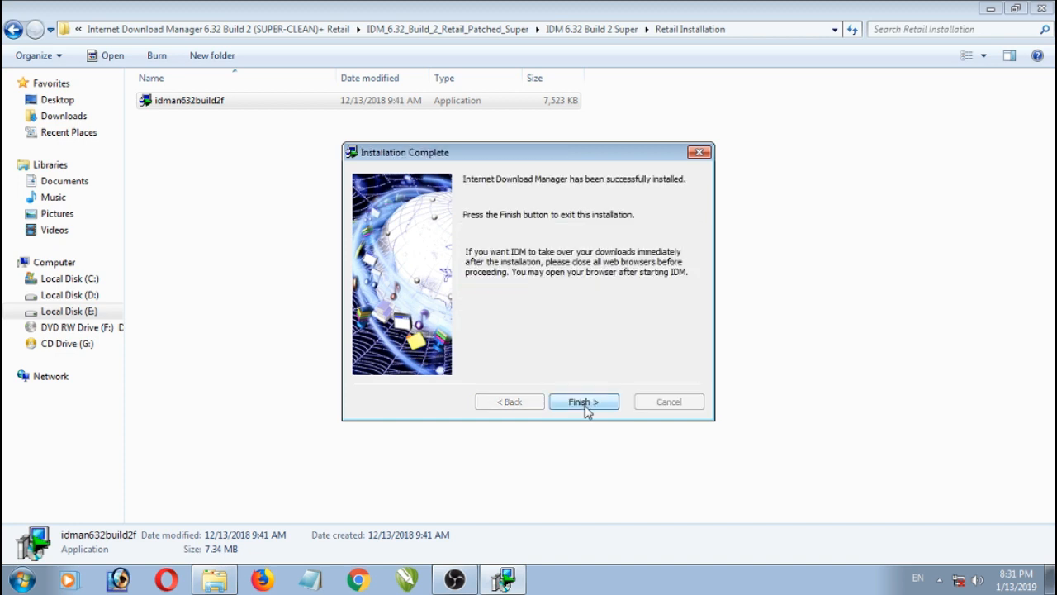
{"action": "left_click", "coordinate": [583, 401]}
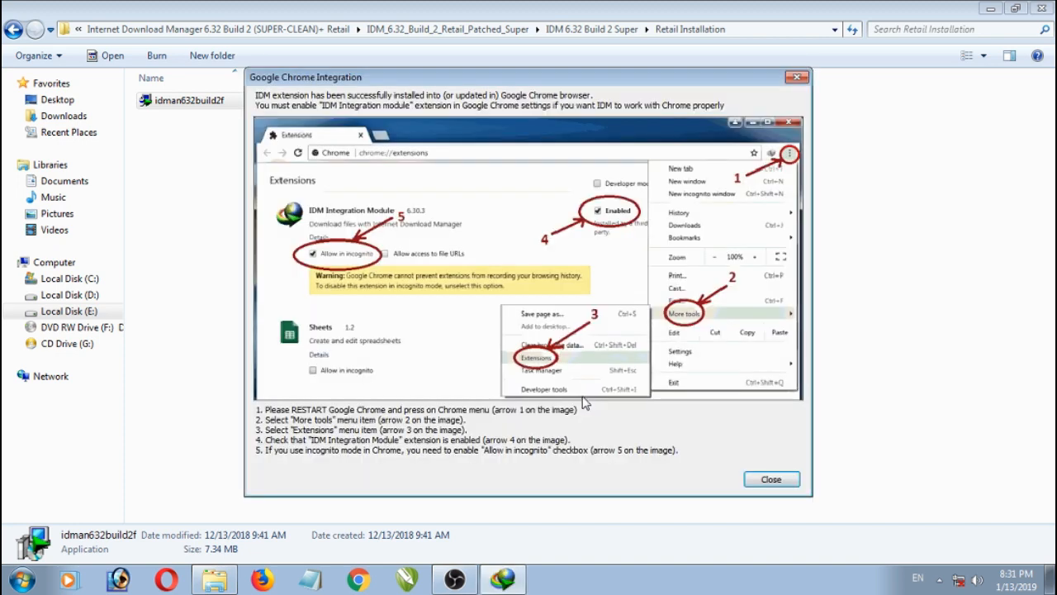
{"action": "left_click", "coordinate": [770, 479]}
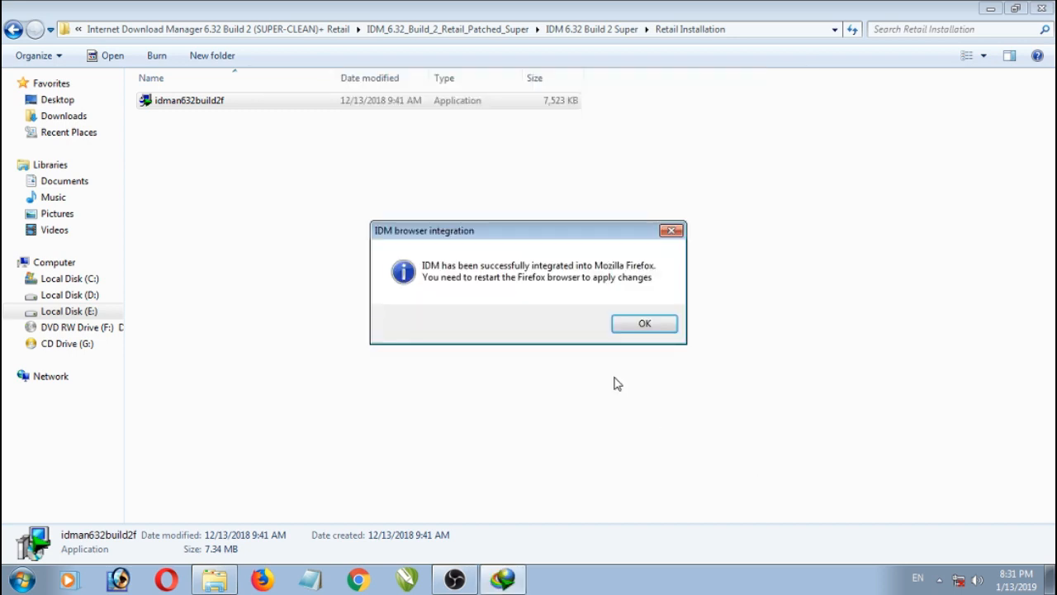
{"action": "left_click", "coordinate": [644, 322]}
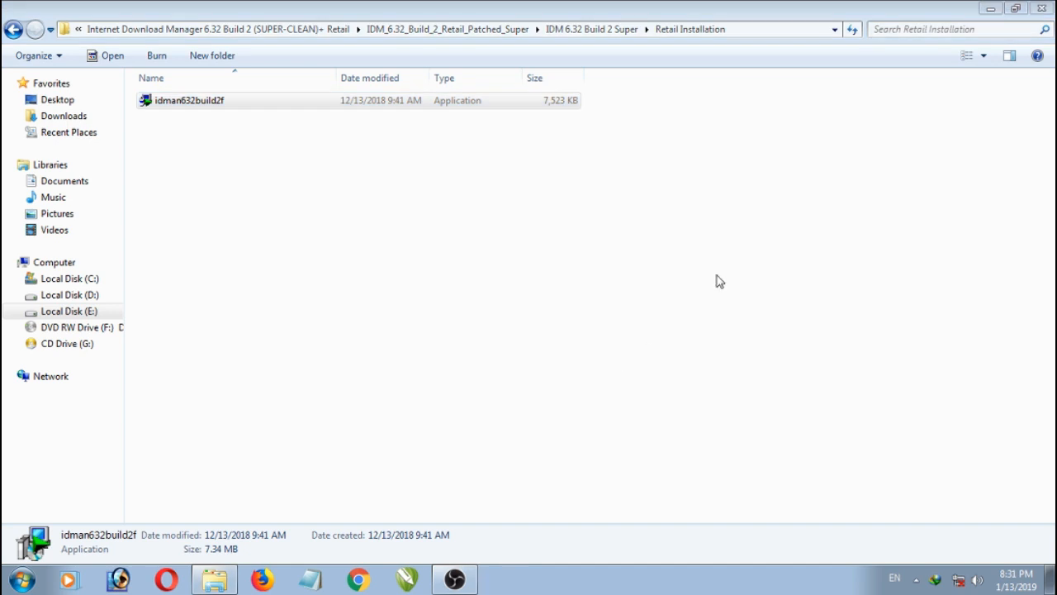
{"action": "mouse_move", "coordinate": [804, 107]}
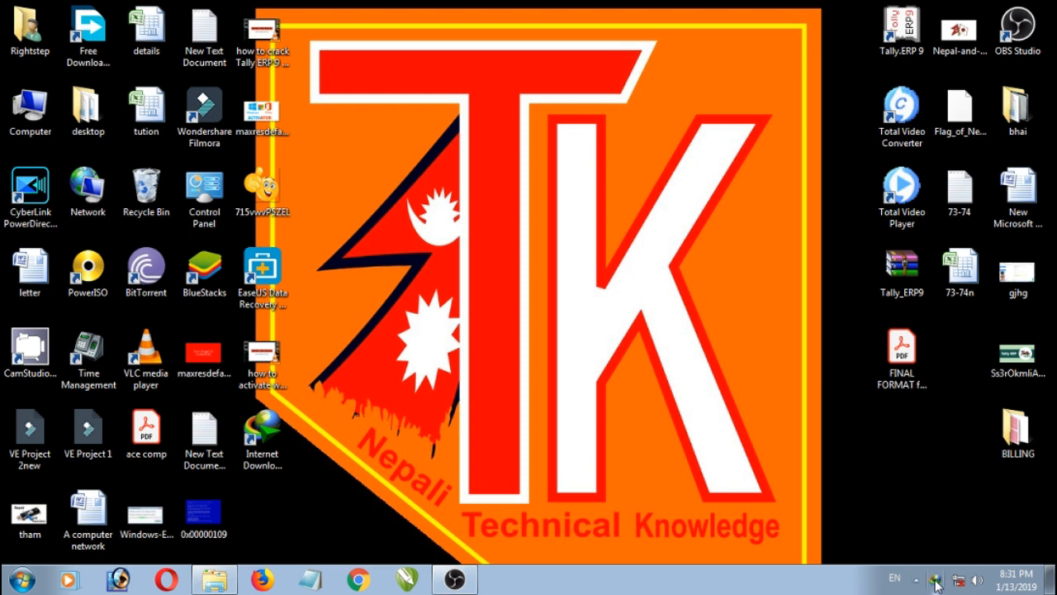
{"action": "mouse_move", "coordinate": [707, 482]}
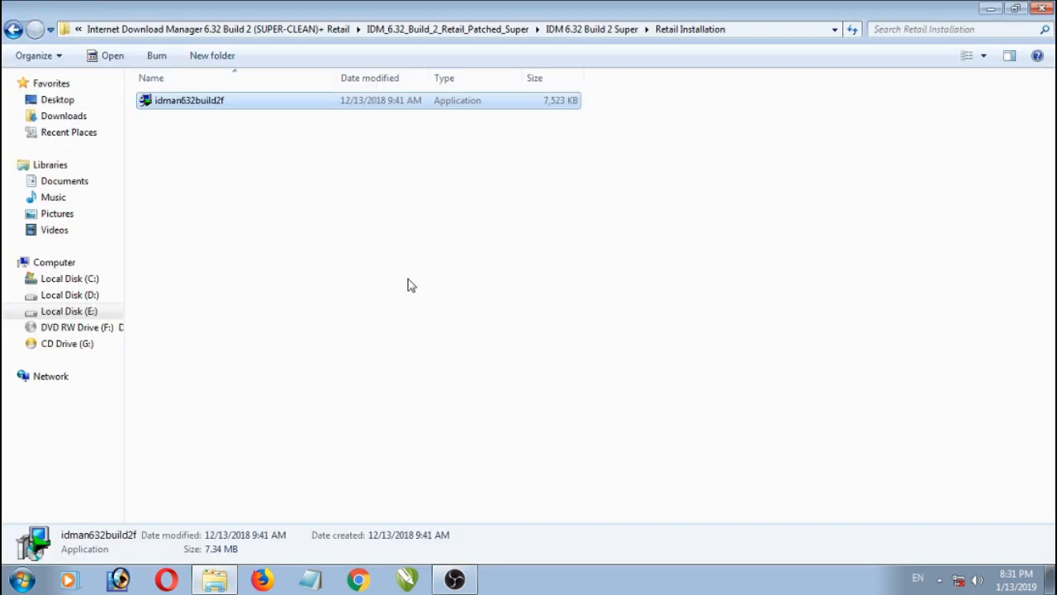
- Copy the patched IDMan file from the Patched.exe folder
{"action": "left_click", "coordinate": [13, 30]}
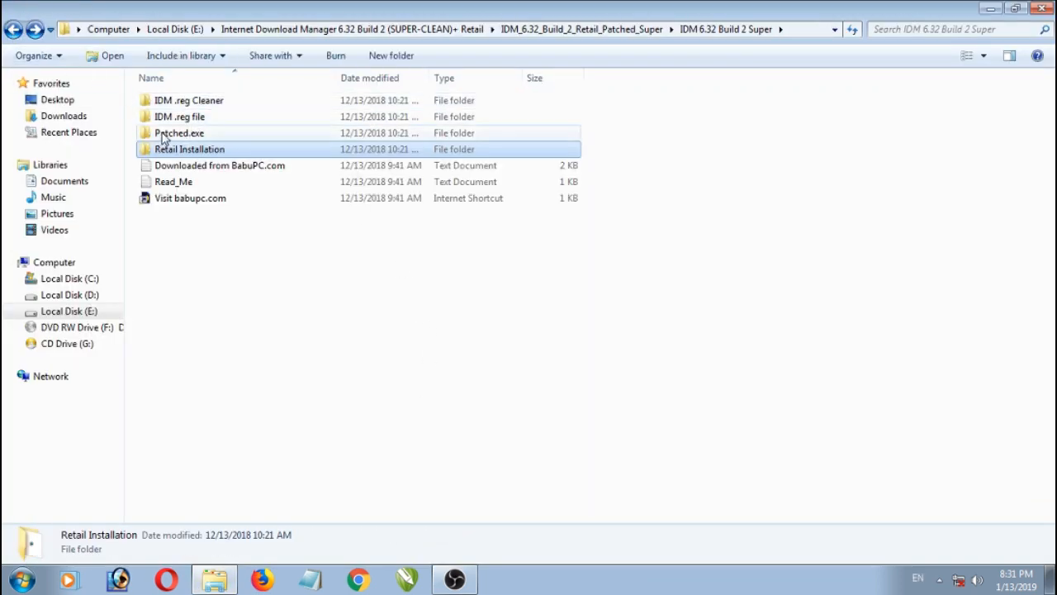
{"action": "double_click", "coordinate": [179, 132]}
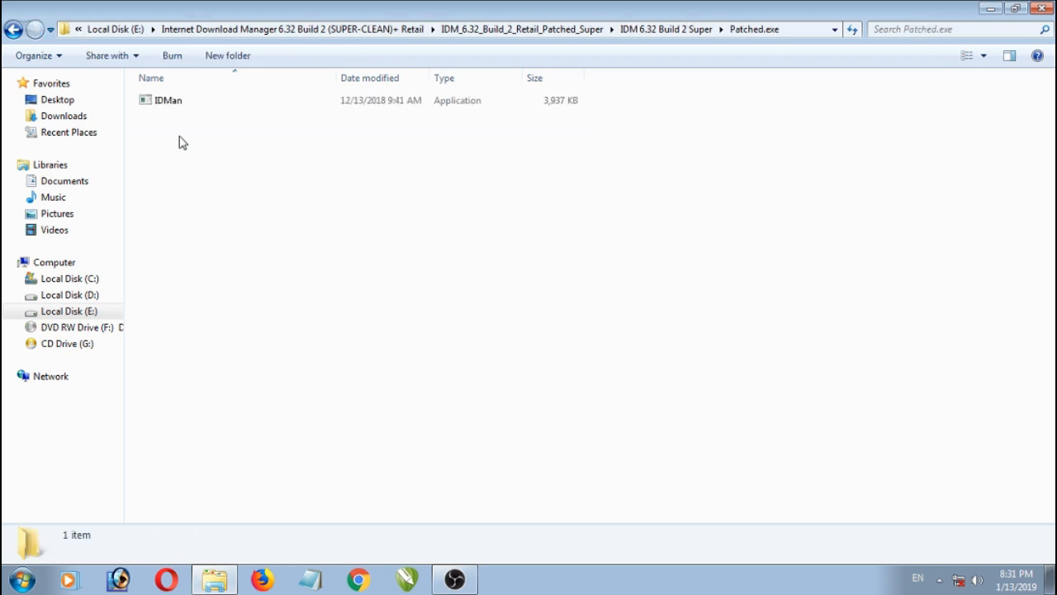
{"action": "right_click", "coordinate": [169, 100]}
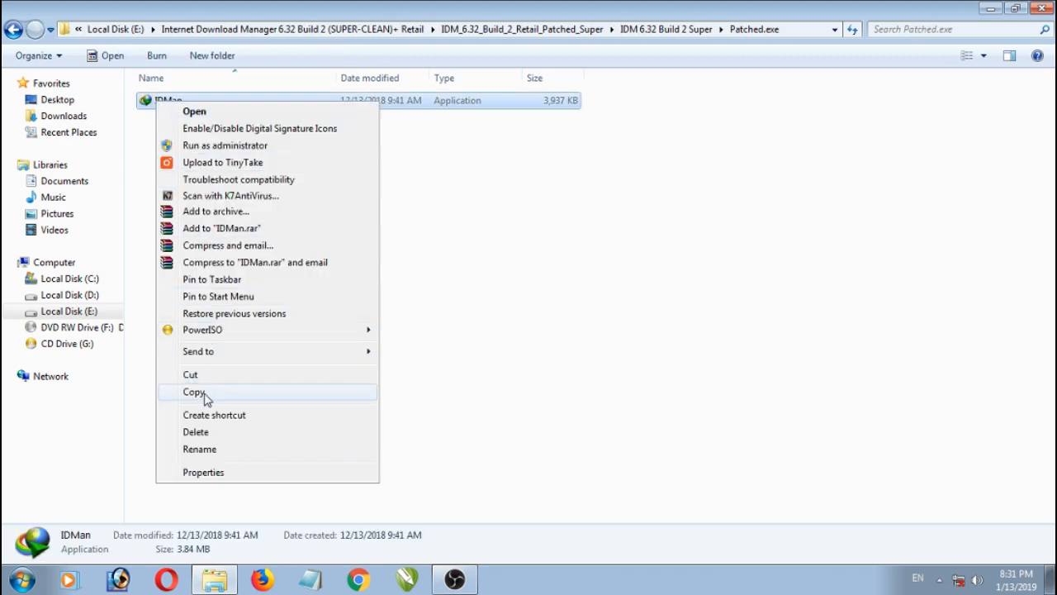
{"action": "left_click", "coordinate": [193, 392]}
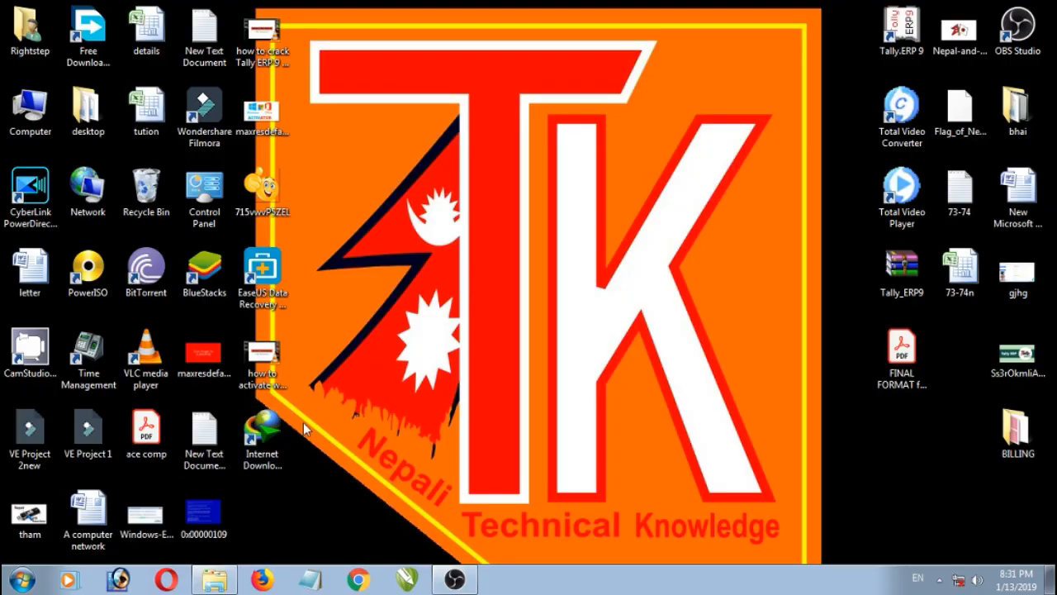
- Use the IDM desktop shortcut's Properties to open its Program Files location, then cancel the dialog
{"action": "left_click", "coordinate": [262, 433]}
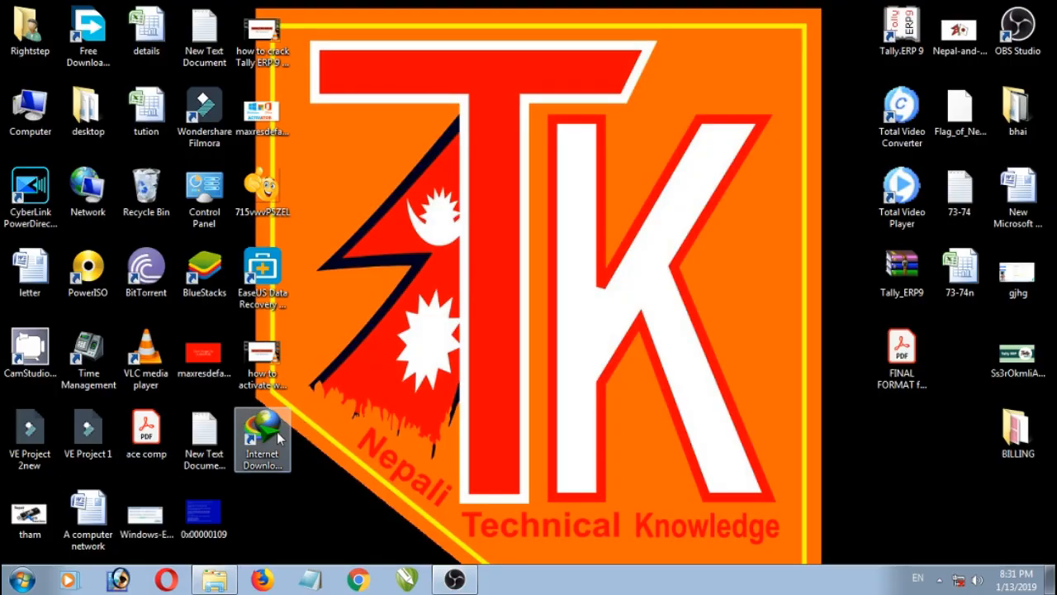
{"action": "right_click", "coordinate": [261, 437]}
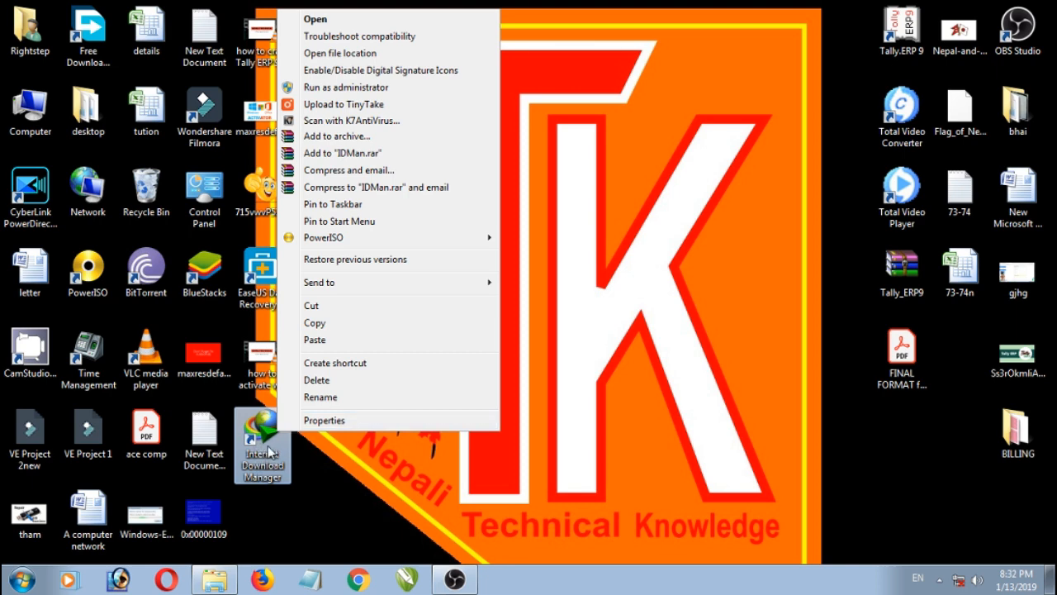
{"action": "left_click", "coordinate": [324, 420]}
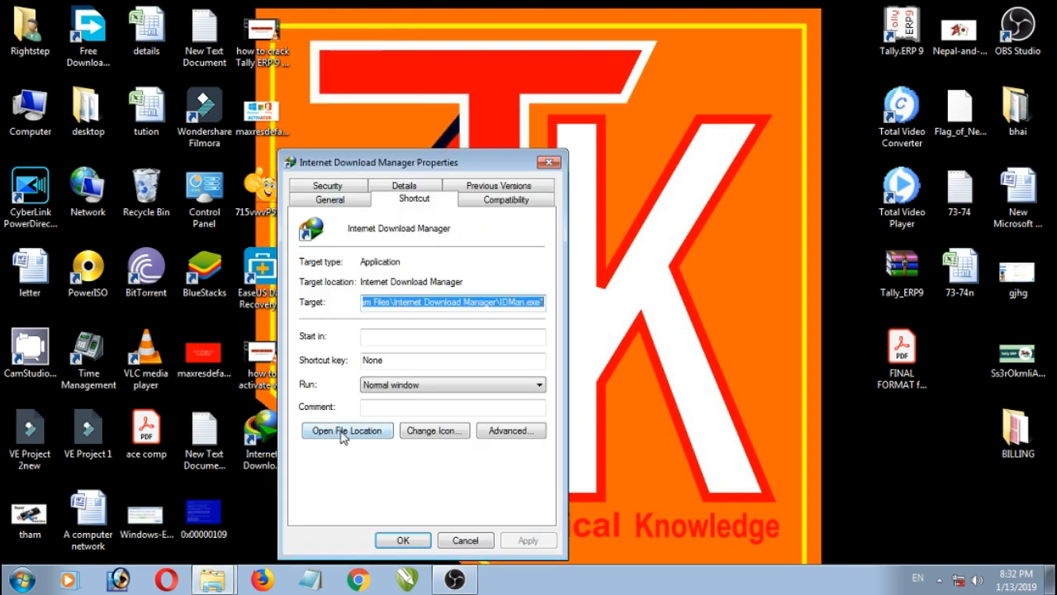
{"action": "left_click", "coordinate": [347, 430]}
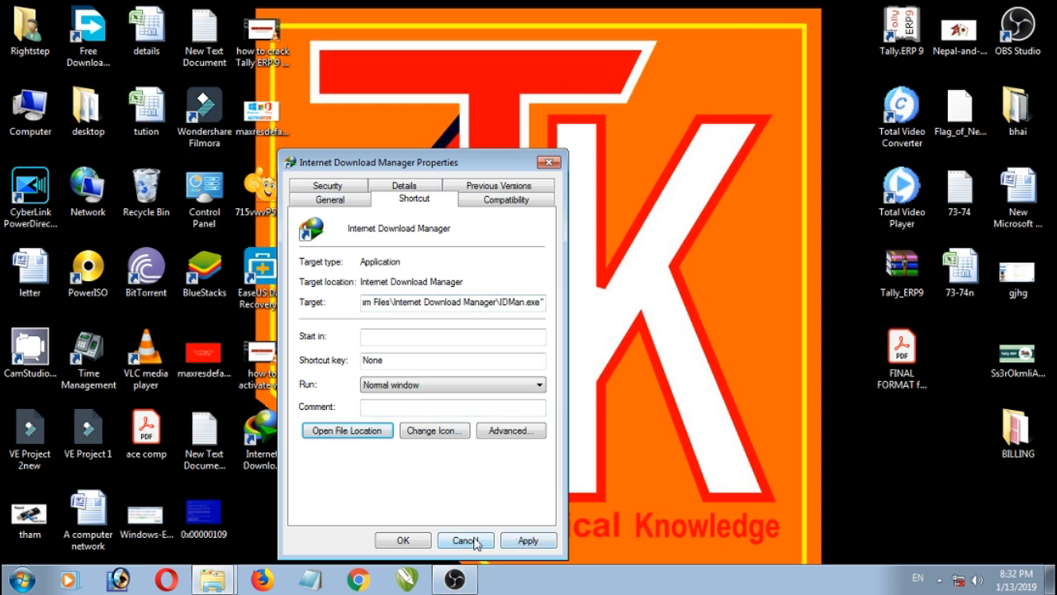
{"action": "left_click", "coordinate": [466, 539]}
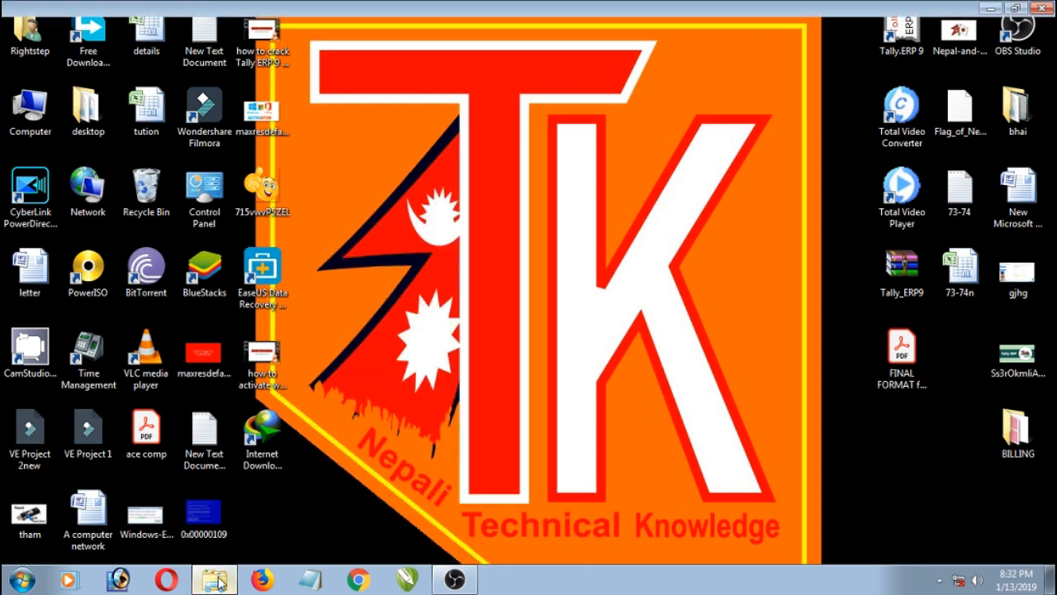
- Run IDMCleaner from the IDM .reg Cleaner folder, dismiss its console, and return to the Super folder
{"action": "left_click", "coordinate": [214, 579]}
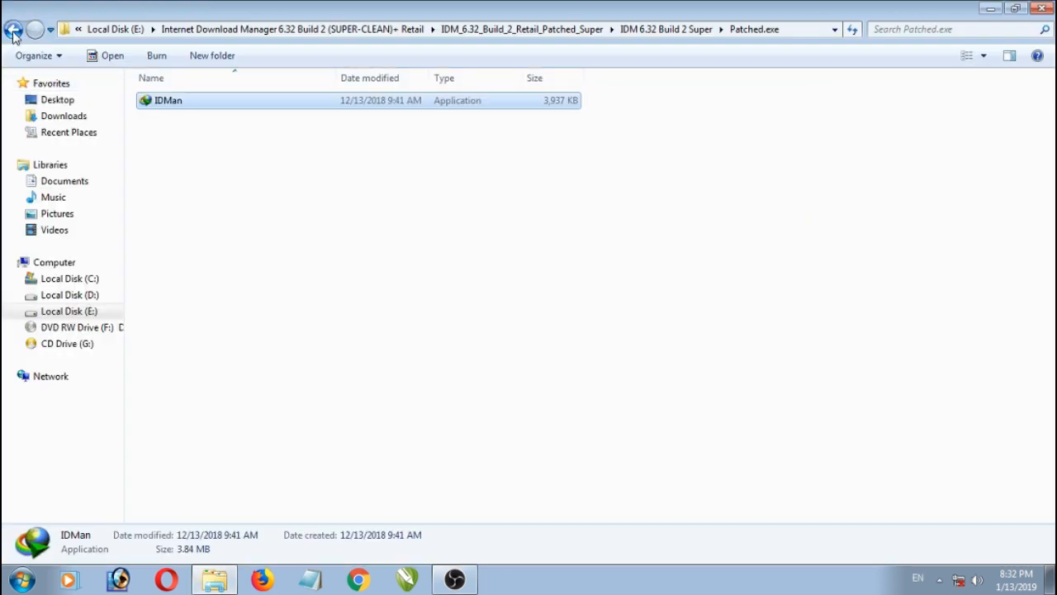
{"action": "left_click", "coordinate": [13, 30]}
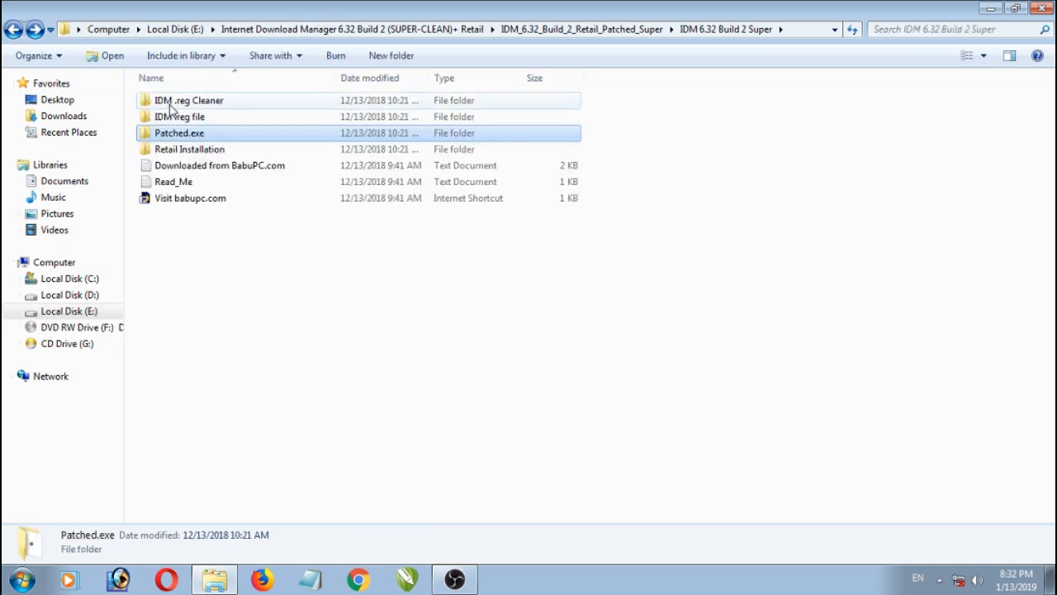
{"action": "mouse_move", "coordinate": [223, 112]}
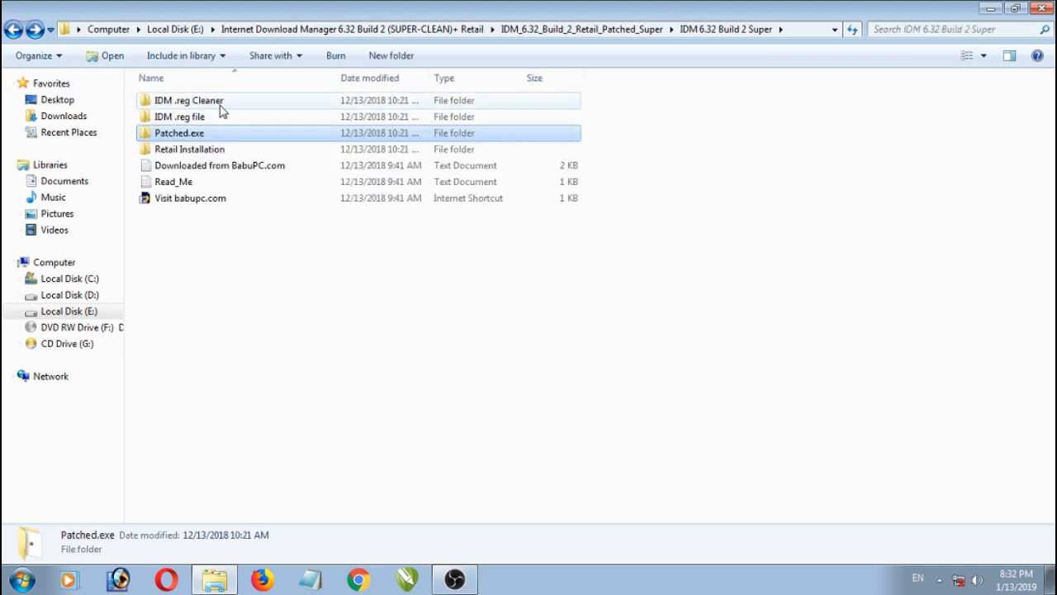
{"action": "double_click", "coordinate": [188, 101]}
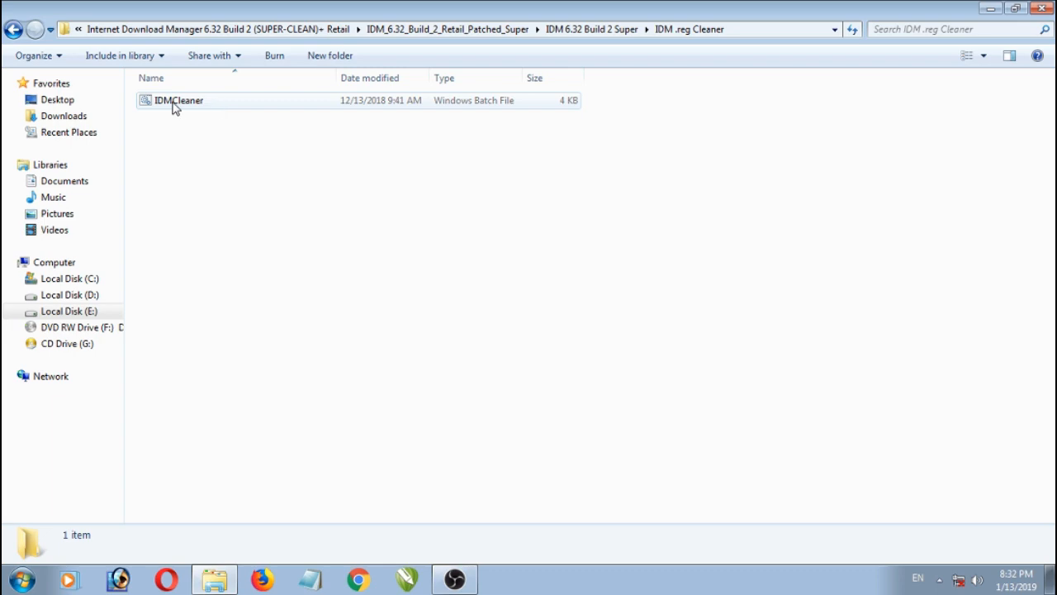
{"action": "double_click", "coordinate": [178, 100]}
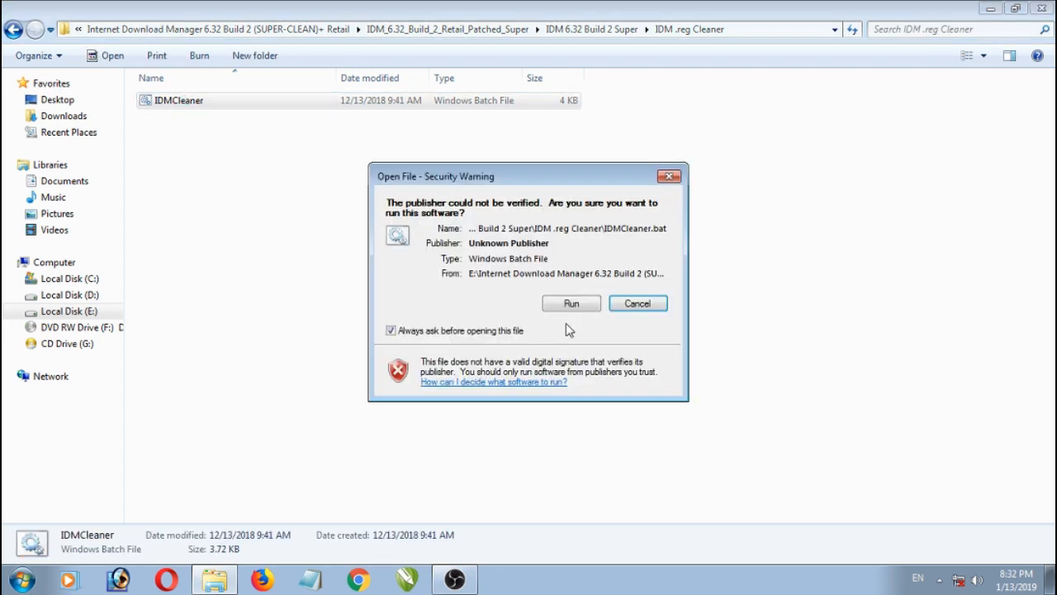
{"action": "left_click", "coordinate": [572, 304]}
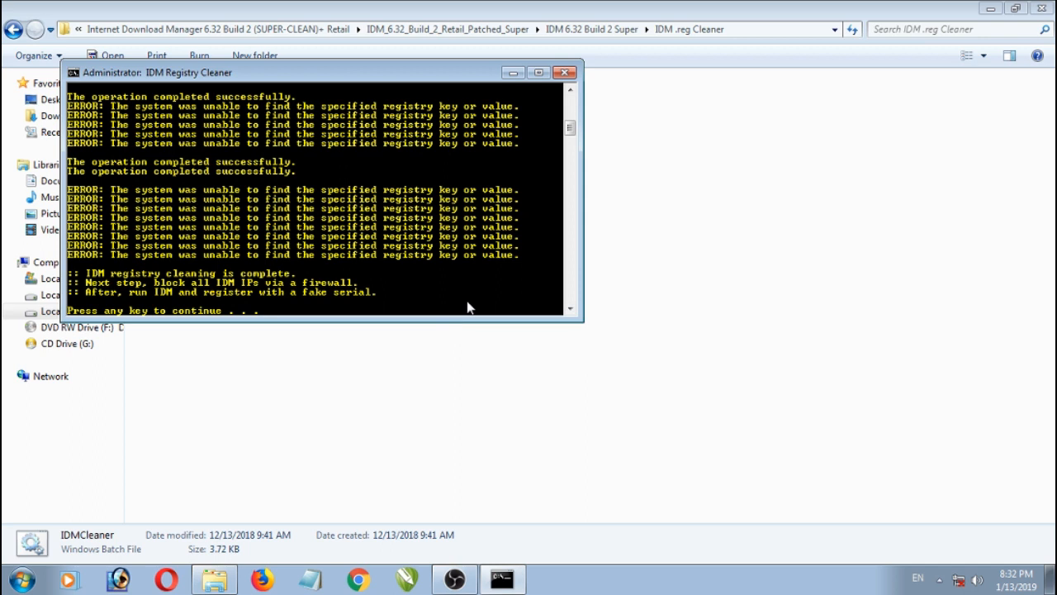
{"action": "key", "text": "enter"}
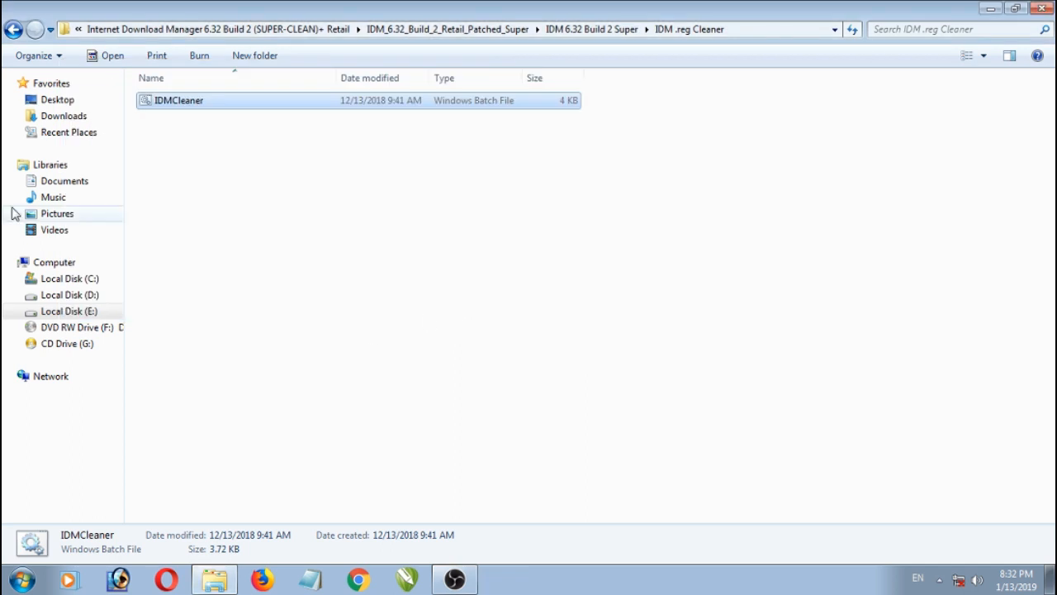
{"action": "left_click", "coordinate": [14, 29]}
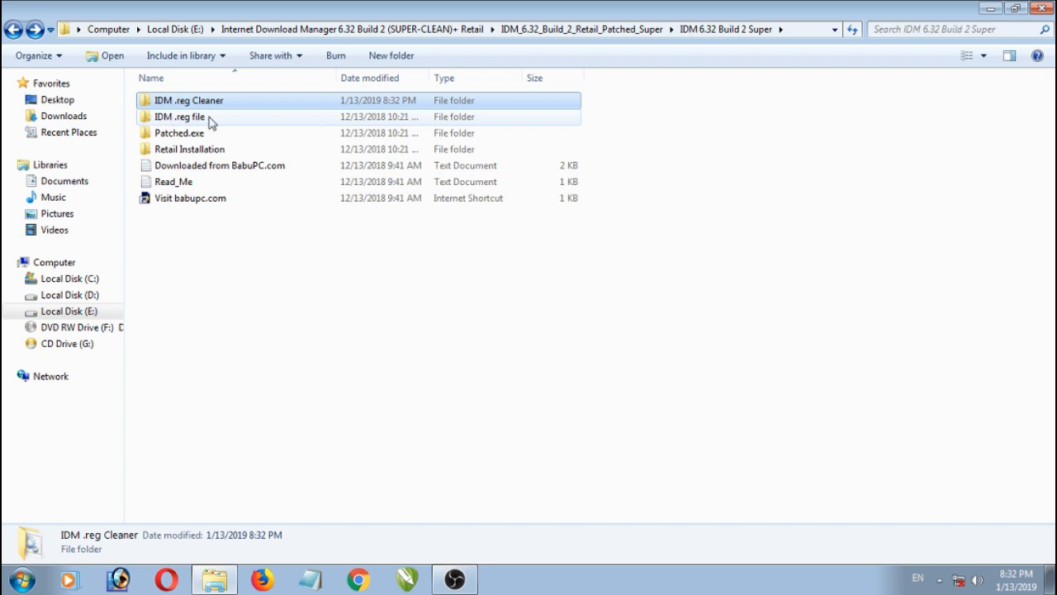
- Merge the IDM registration .reg file into the registry, confirming the Registry Editor prompt
{"action": "double_click", "coordinate": [178, 115]}
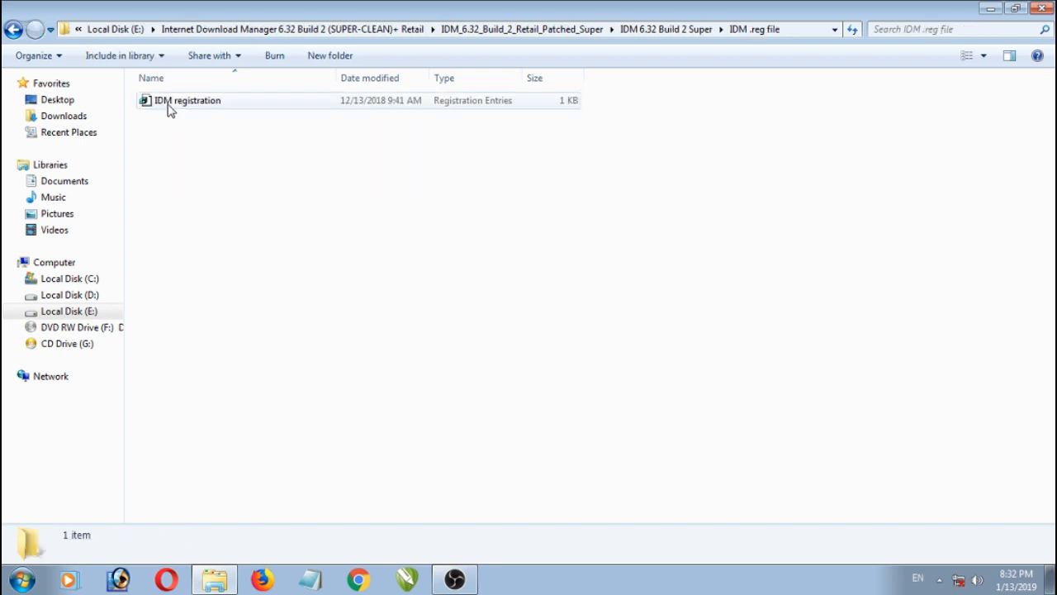
{"action": "double_click", "coordinate": [188, 101]}
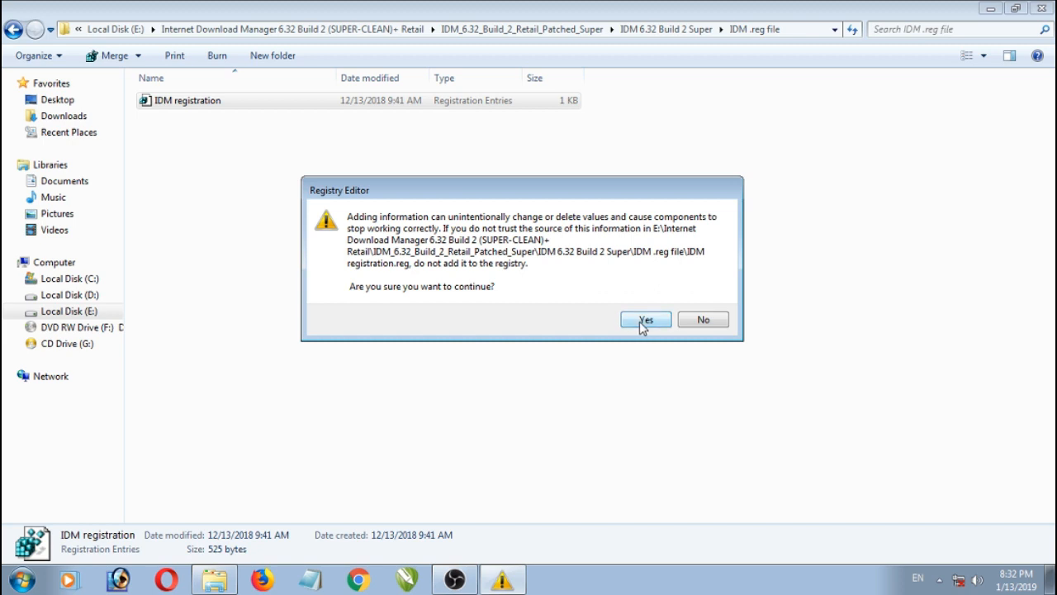
{"action": "left_click", "coordinate": [644, 321]}
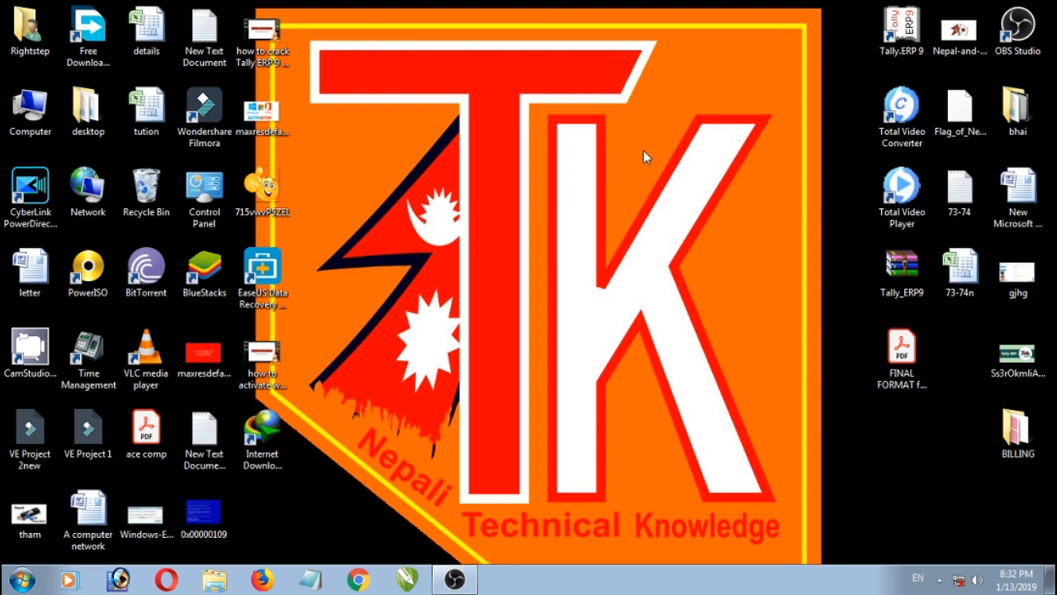
{"action": "mouse_move", "coordinate": [298, 453]}
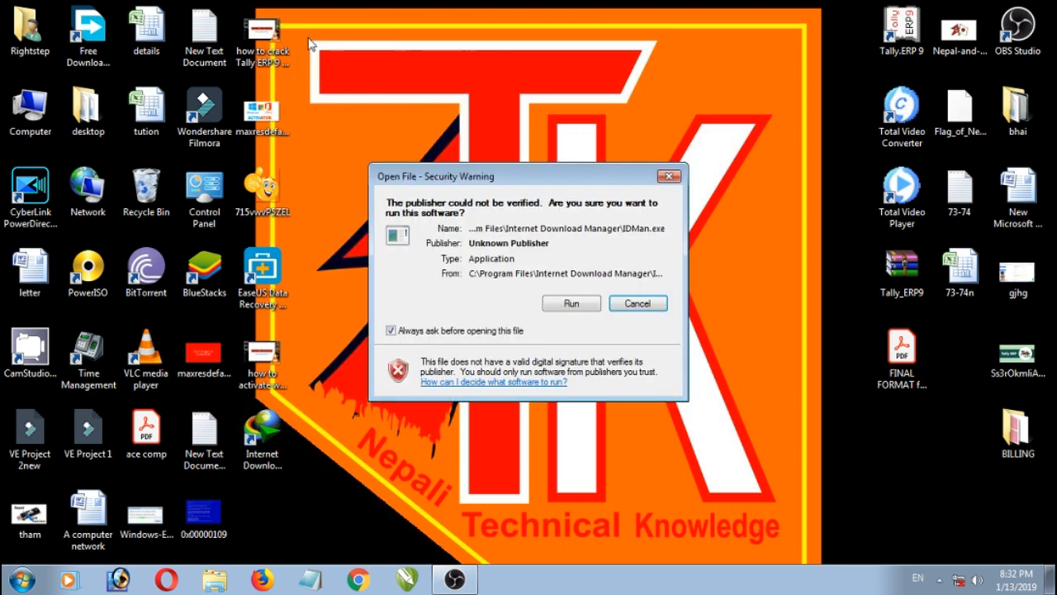
- Start the patched IDM, verify the Registration menu is greyed out, then refresh the desktop
{"action": "left_click", "coordinate": [571, 304]}
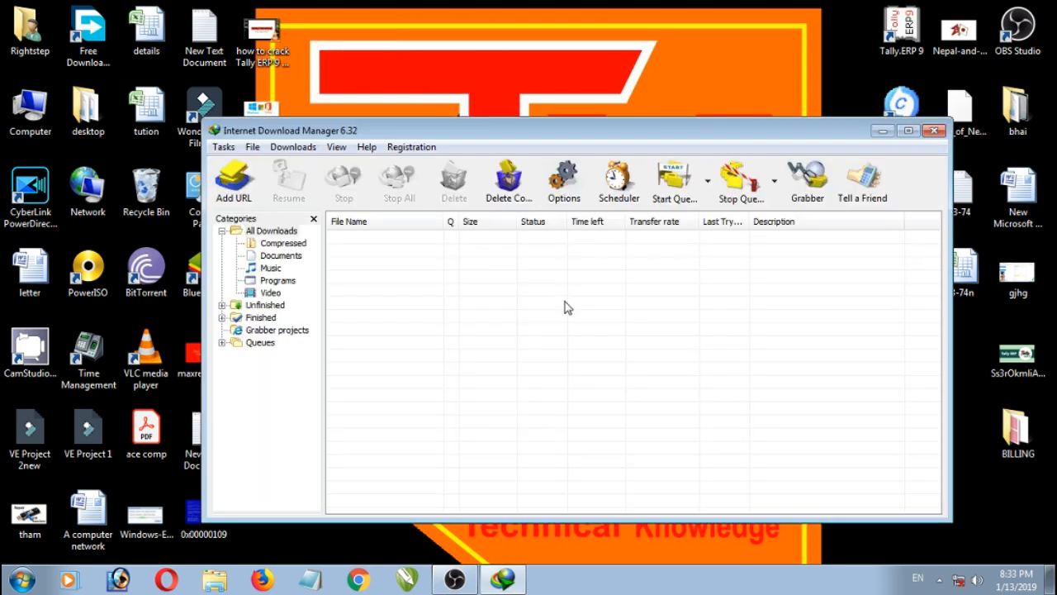
{"action": "left_click", "coordinate": [411, 145]}
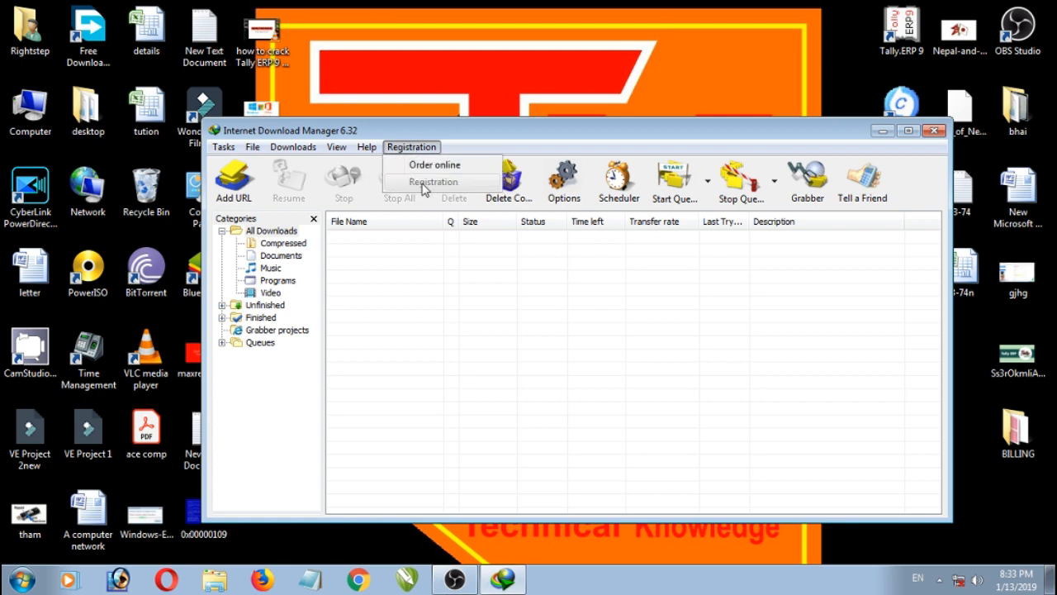
{"action": "mouse_move", "coordinate": [456, 189]}
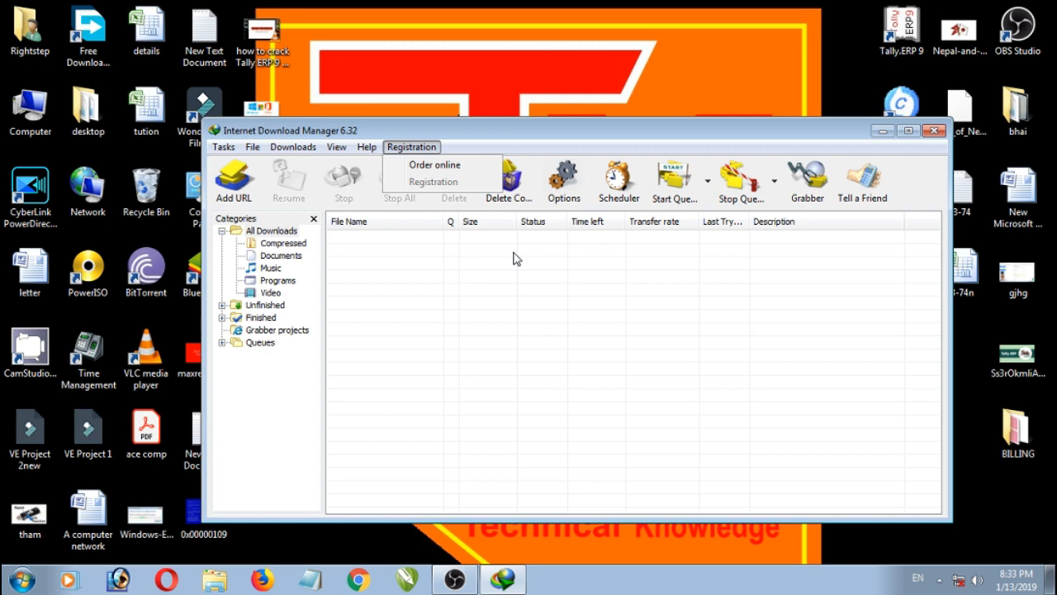
{"action": "mouse_move", "coordinate": [659, 303]}
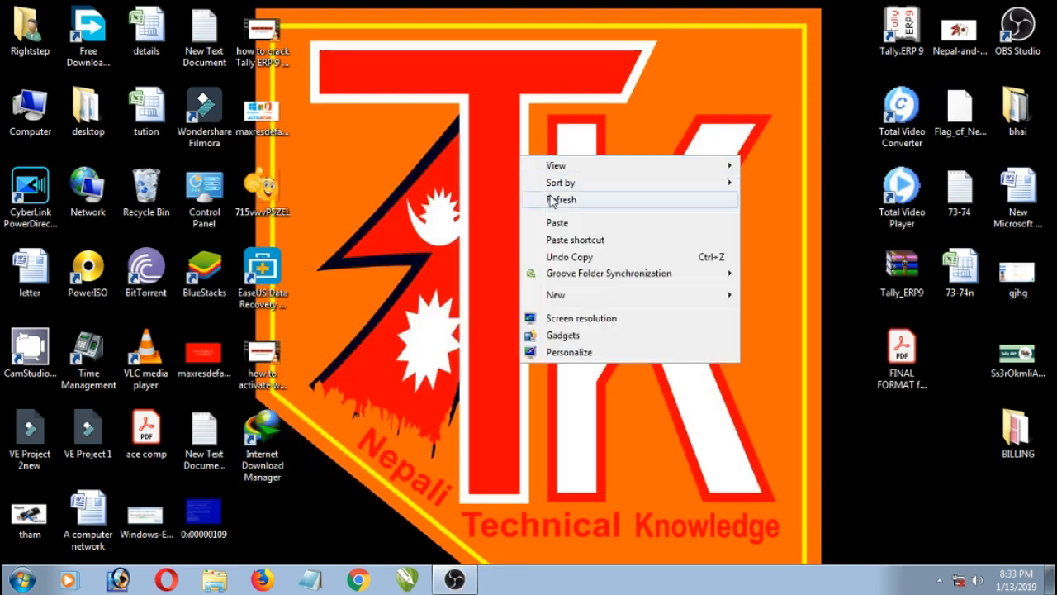
{"action": "left_click", "coordinate": [561, 199]}
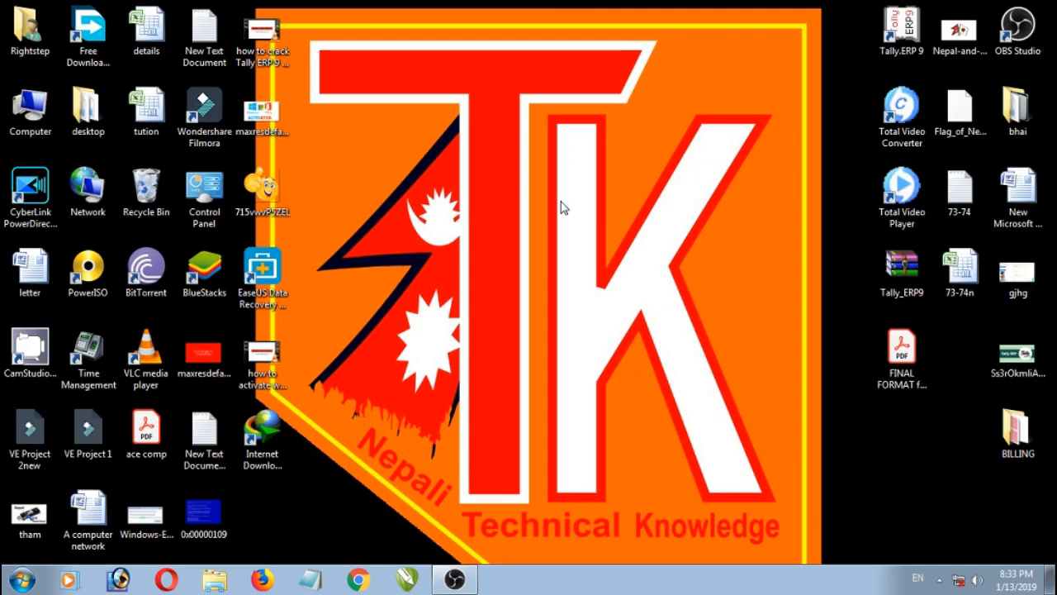